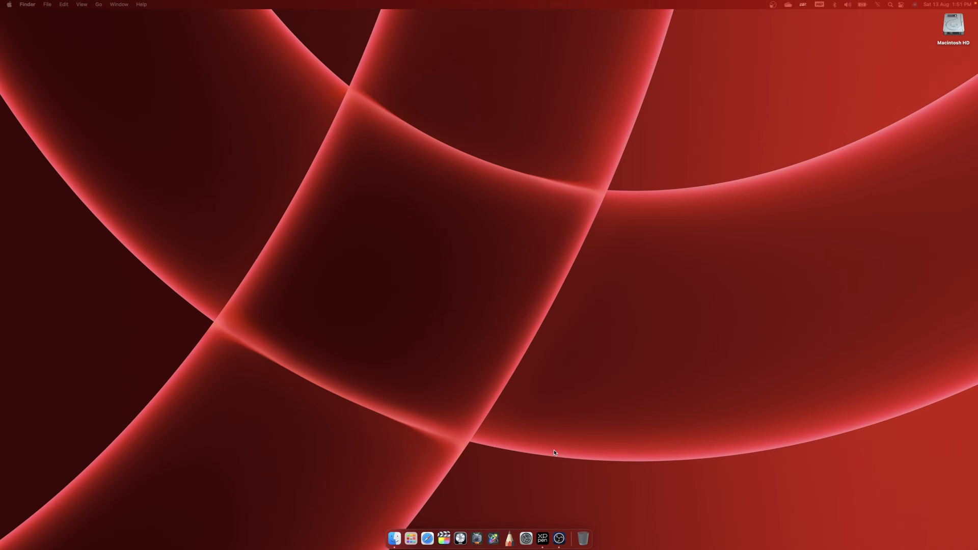
# Launch Tableau Public from the Dock into a new blank workbook.
pyautogui.click(411, 538)
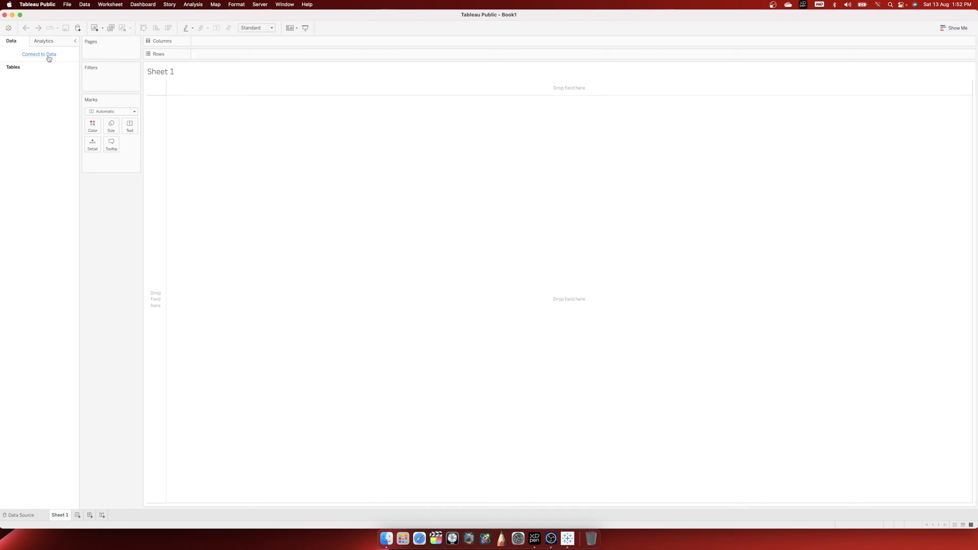
# Connect the workbook to the saved Sample - Superstore data source.
pyautogui.click(39, 54)
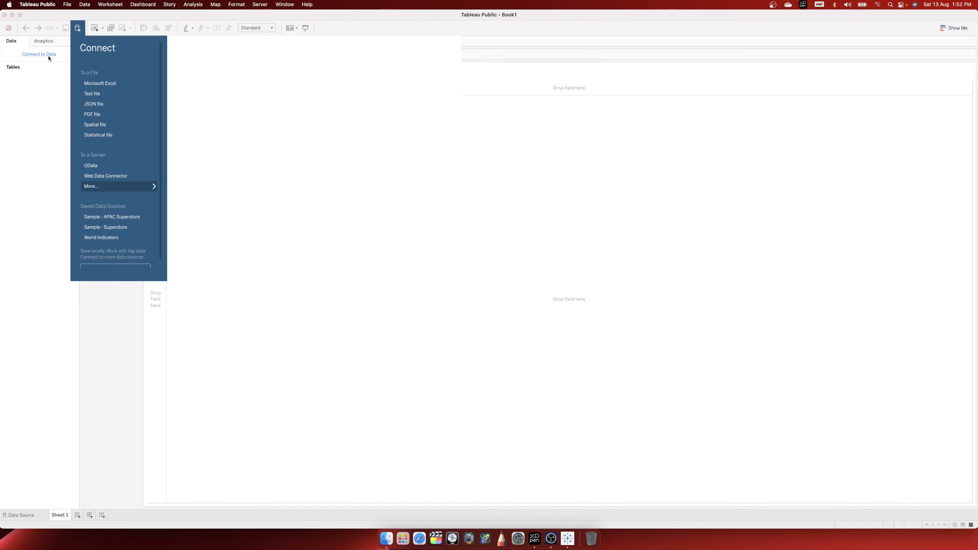
pyautogui.click(91, 186)
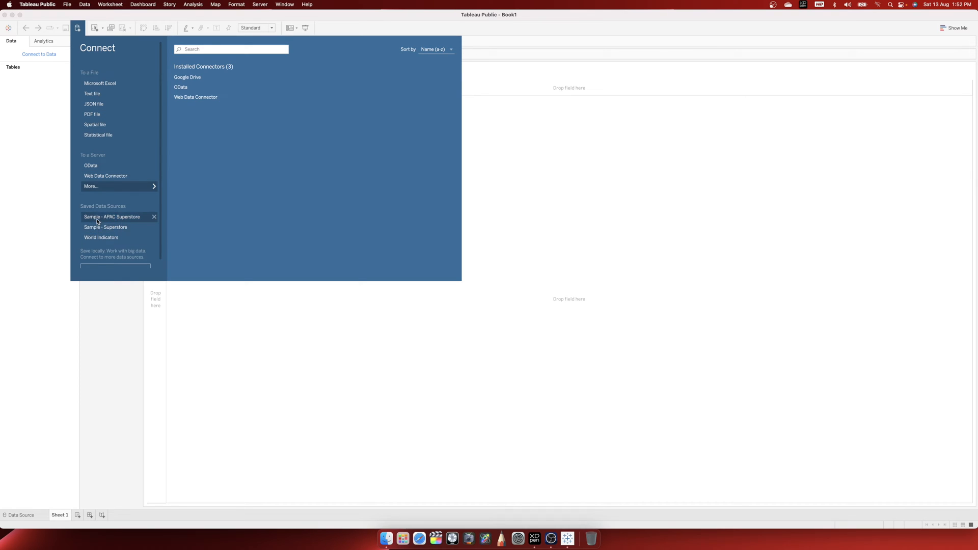
pyautogui.click(105, 228)
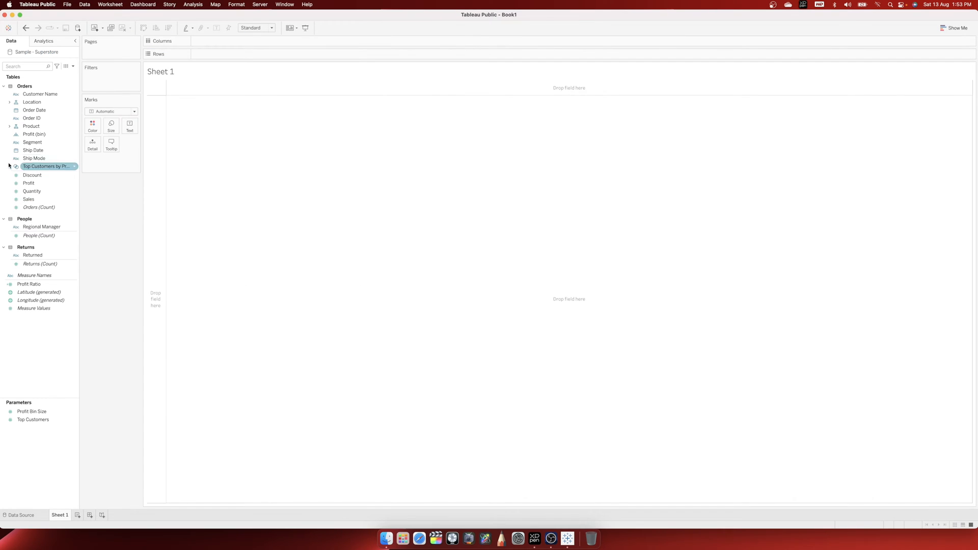
pyautogui.click(33, 307)
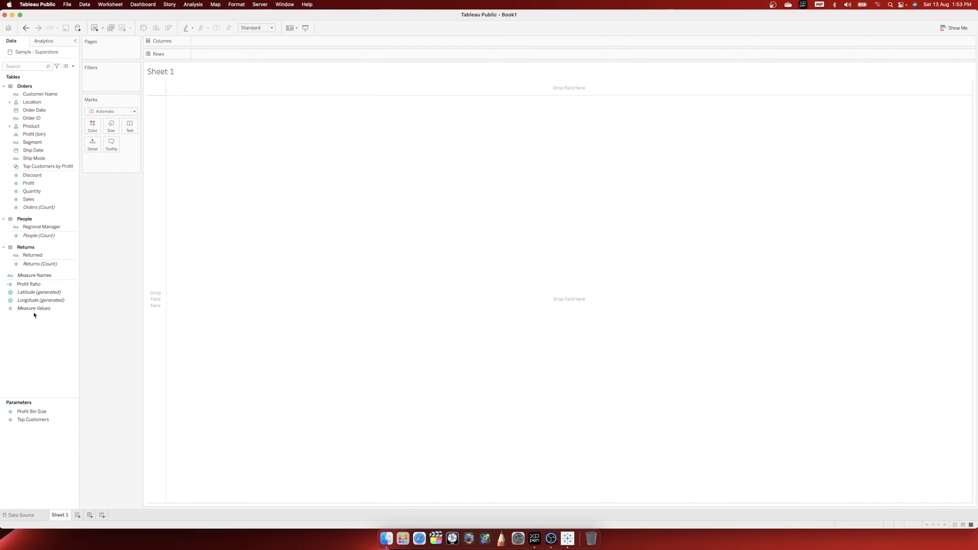
pyautogui.moveTo(39, 335)
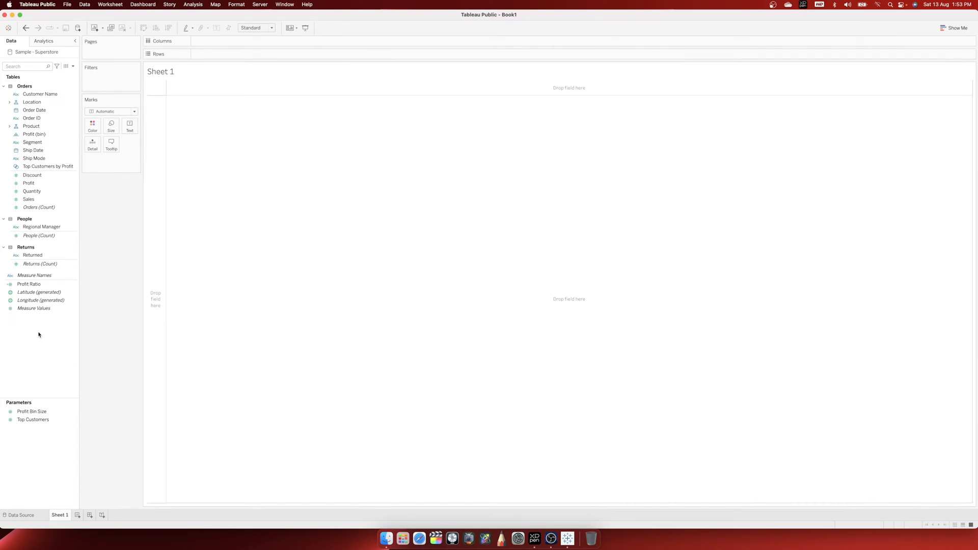
pyautogui.moveTo(51, 399)
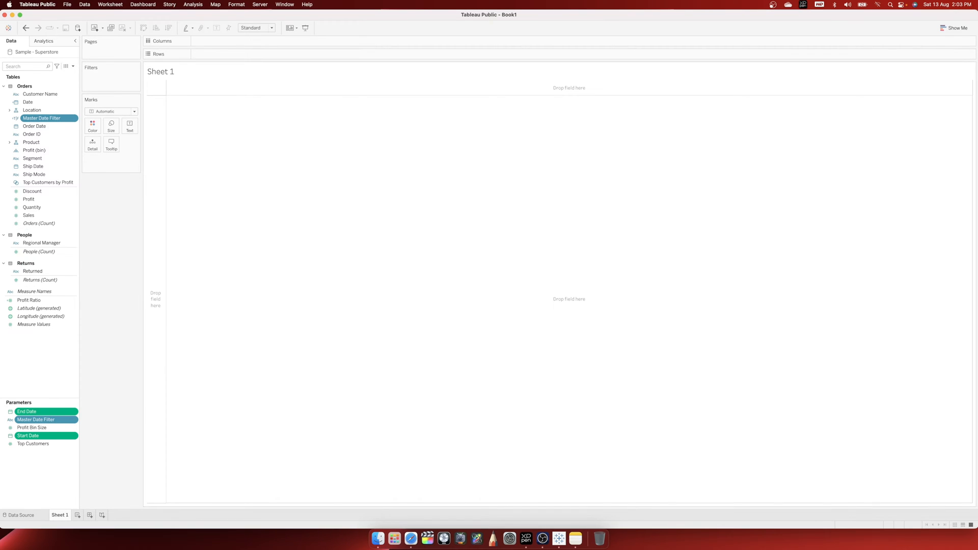
pyautogui.moveTo(79, 224)
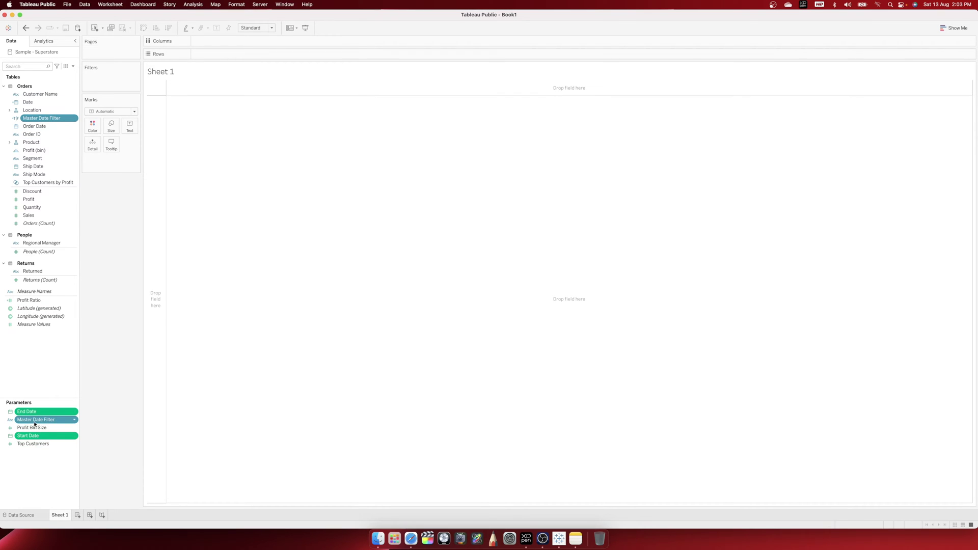
pyautogui.moveTo(44, 420)
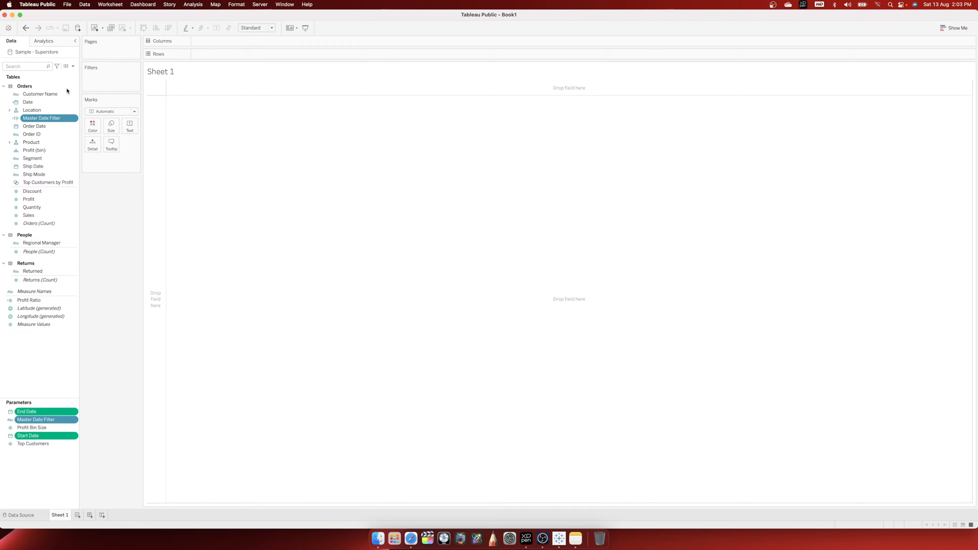
# Add the Start Date, End Date and Master Date Filter parameters and the Date and Master Date Filter fields.
pyautogui.click(31, 141)
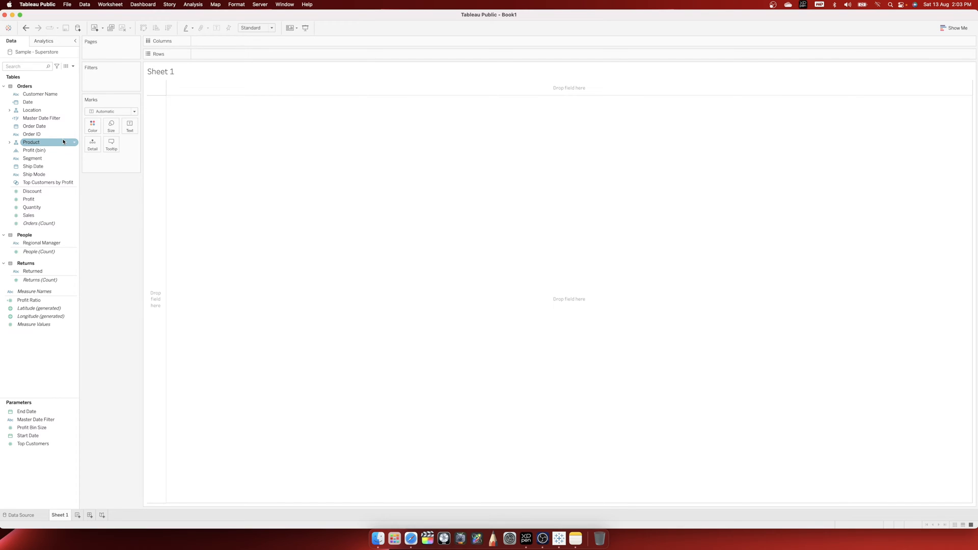
# Put Order Date on Columns as continuous individual days.
pyautogui.click(35, 126)
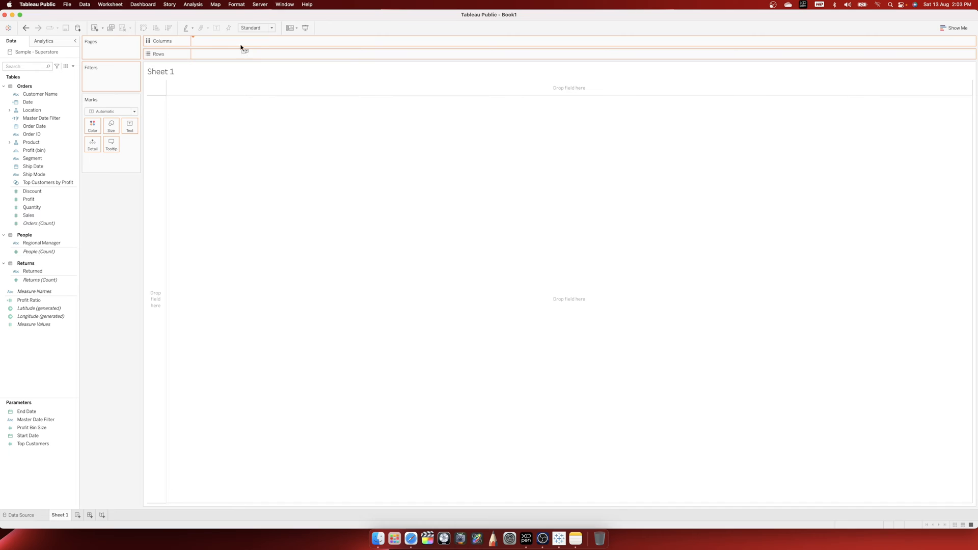
pyautogui.click(242, 41)
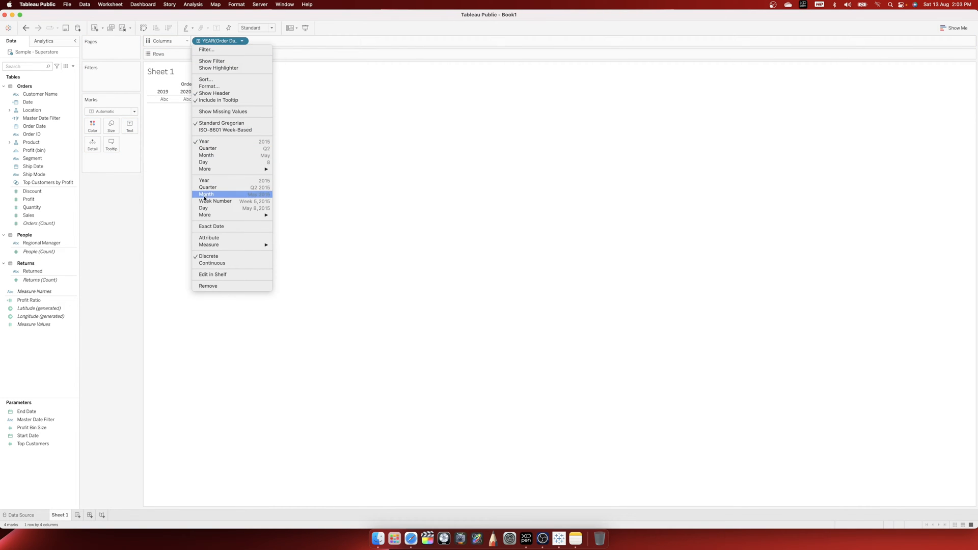
pyautogui.click(209, 237)
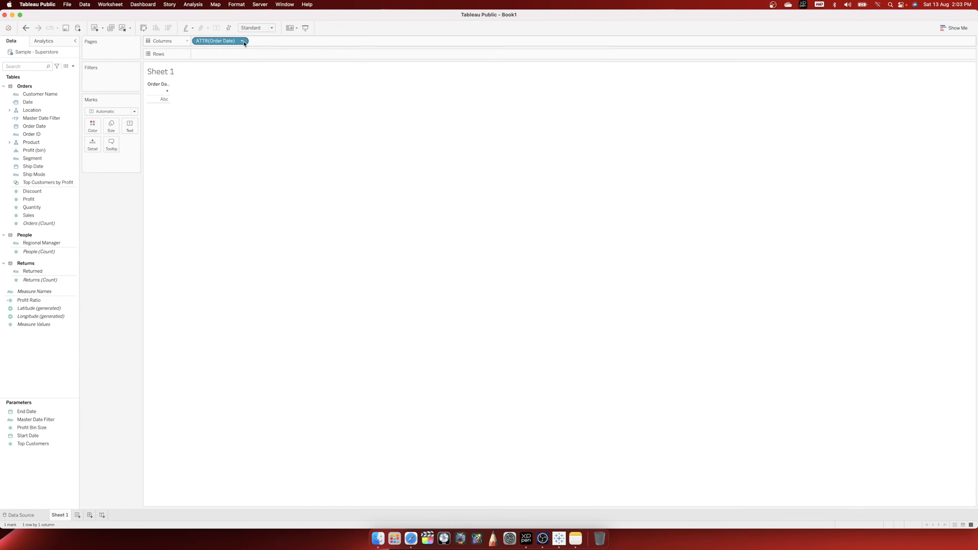
pyautogui.click(242, 41)
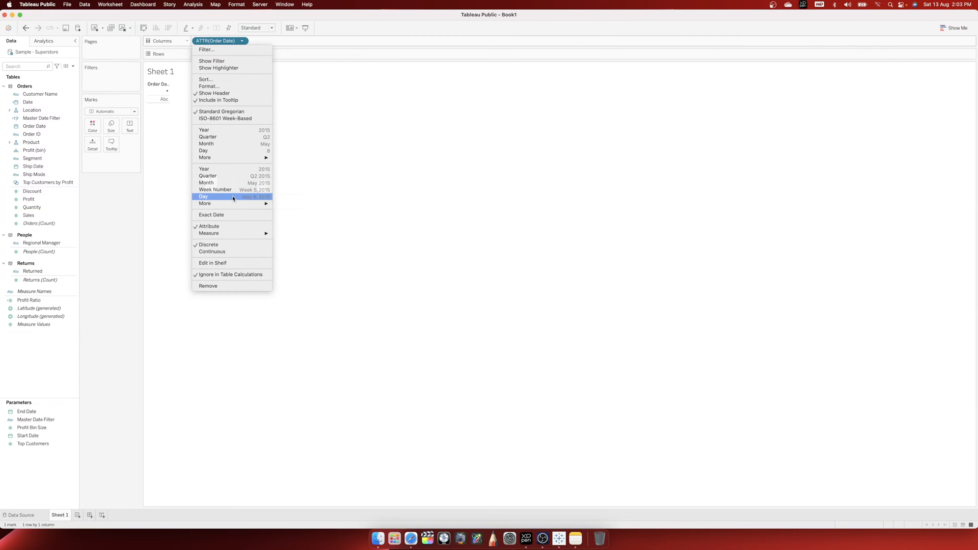
pyautogui.click(203, 196)
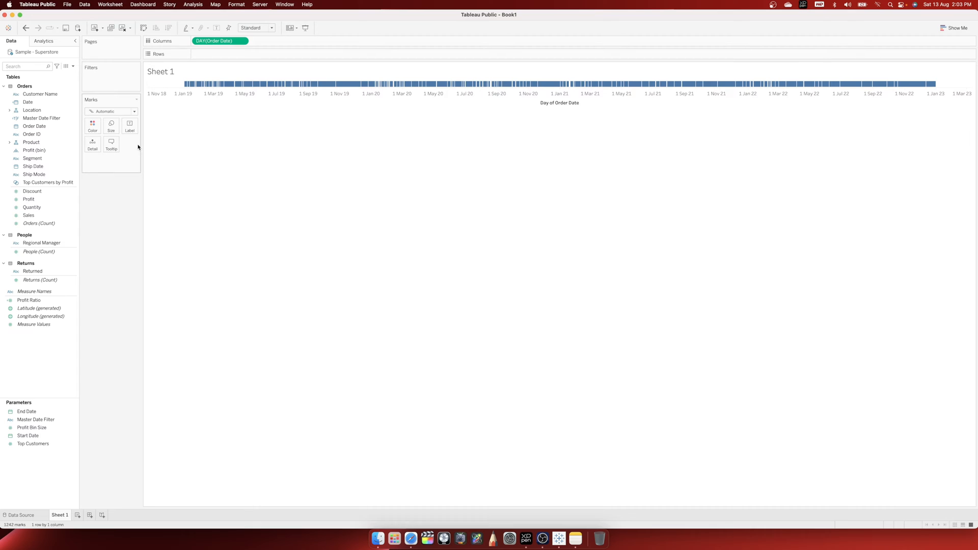
# Put Sales on Rows to plot total daily sales as a line chart.
pyautogui.click(29, 199)
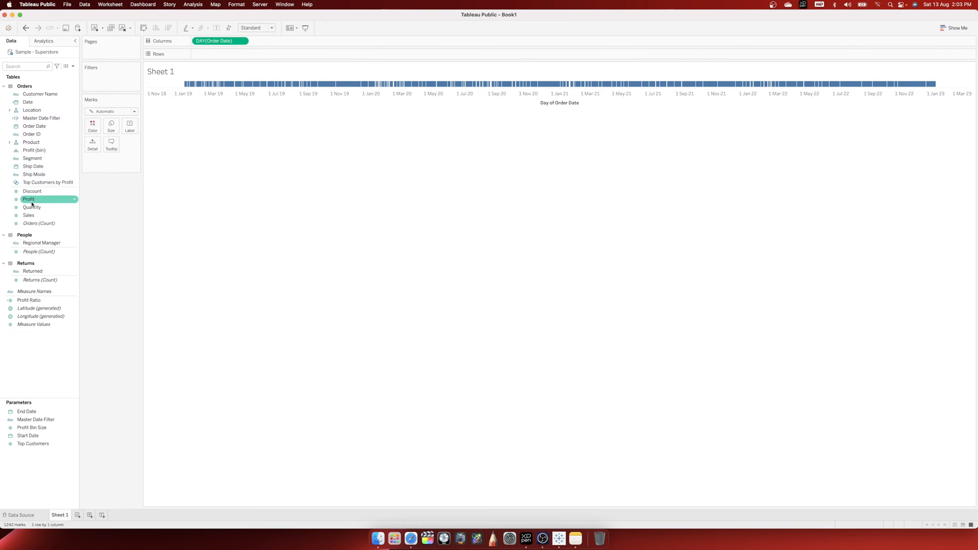
pyautogui.moveTo(29, 215); pyautogui.dragTo(232, 55)
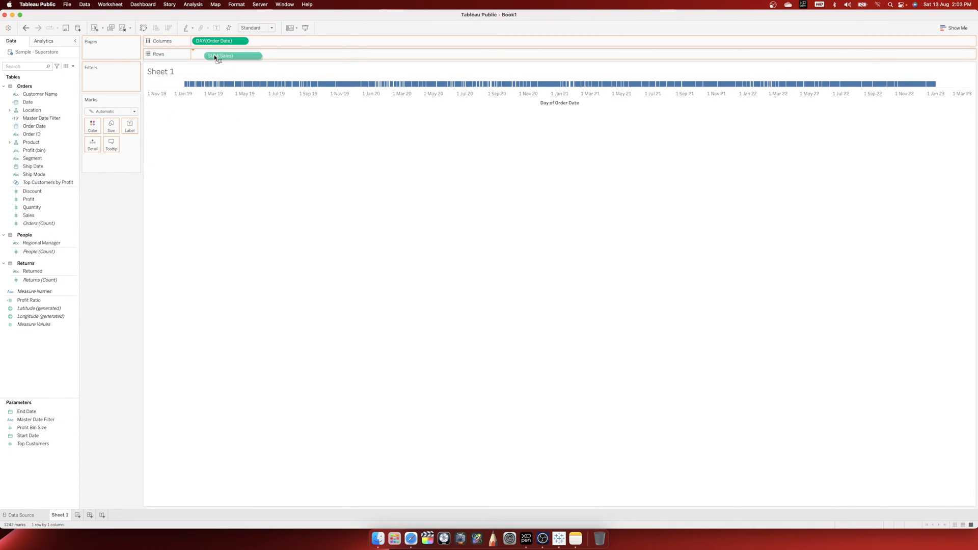
pyautogui.click(221, 55)
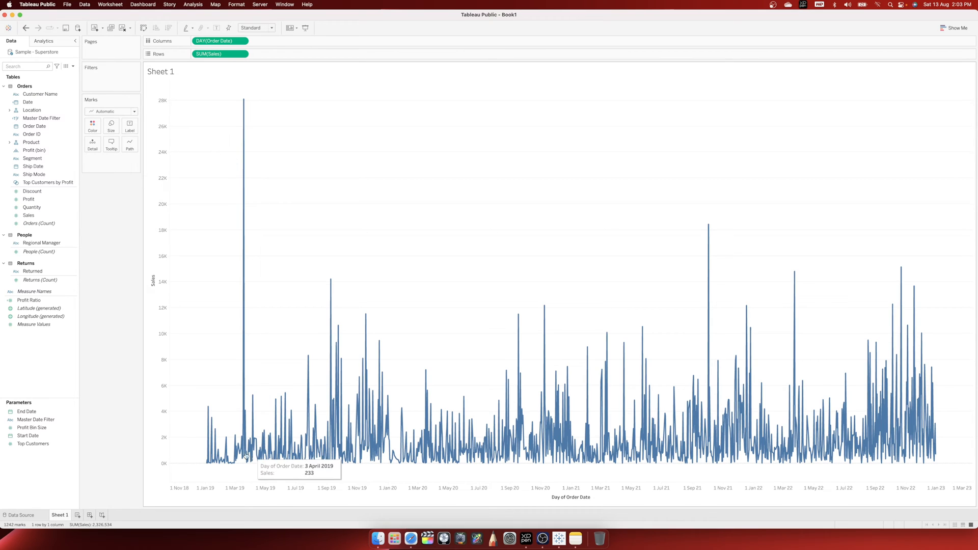
pyautogui.moveTo(602, 449)
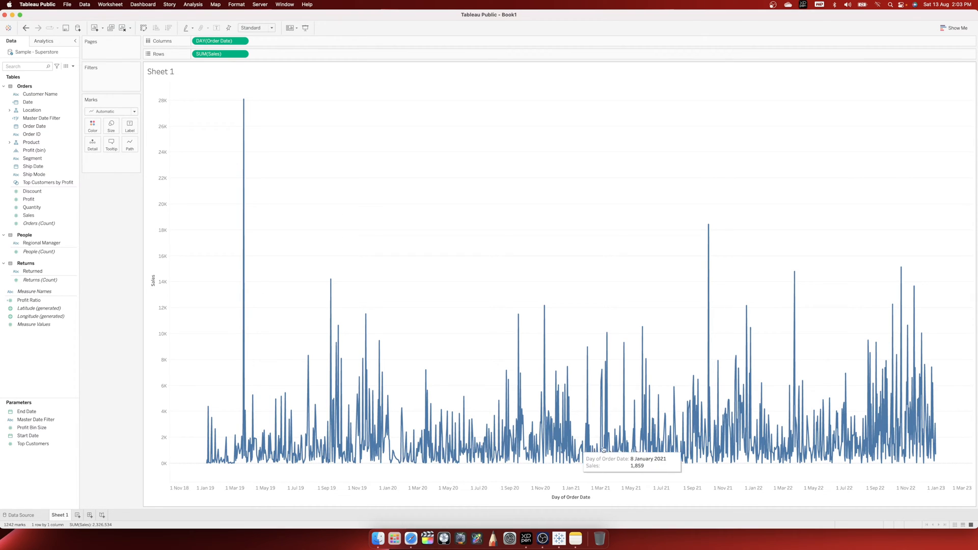
pyautogui.moveTo(632, 461)
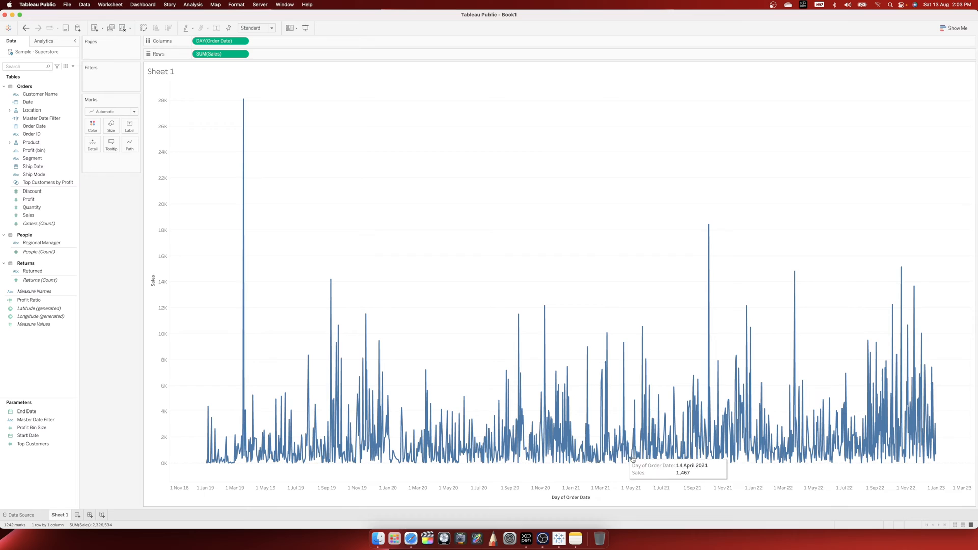
pyautogui.moveTo(166, 260)
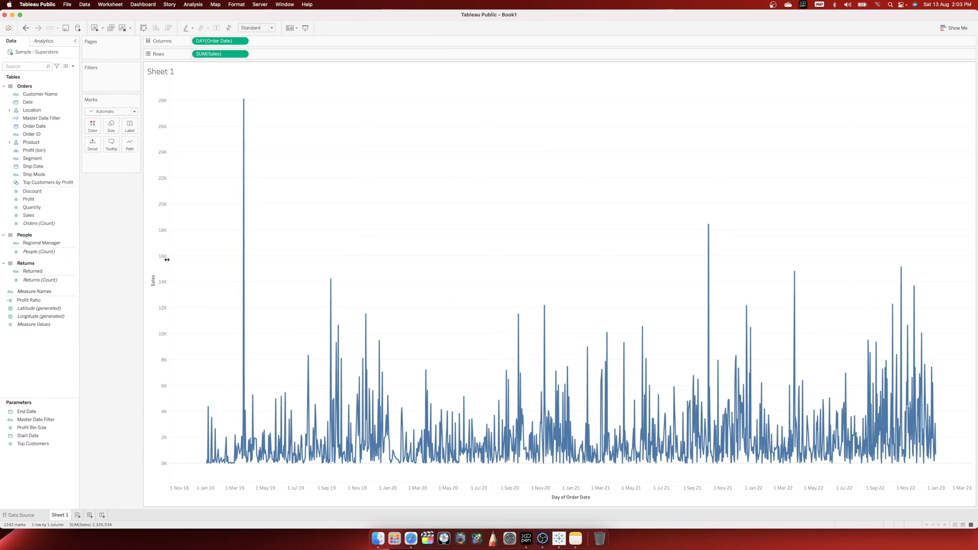
# Filter the sheet on Master Date Filter keeping only True values.
pyautogui.click(36, 419)
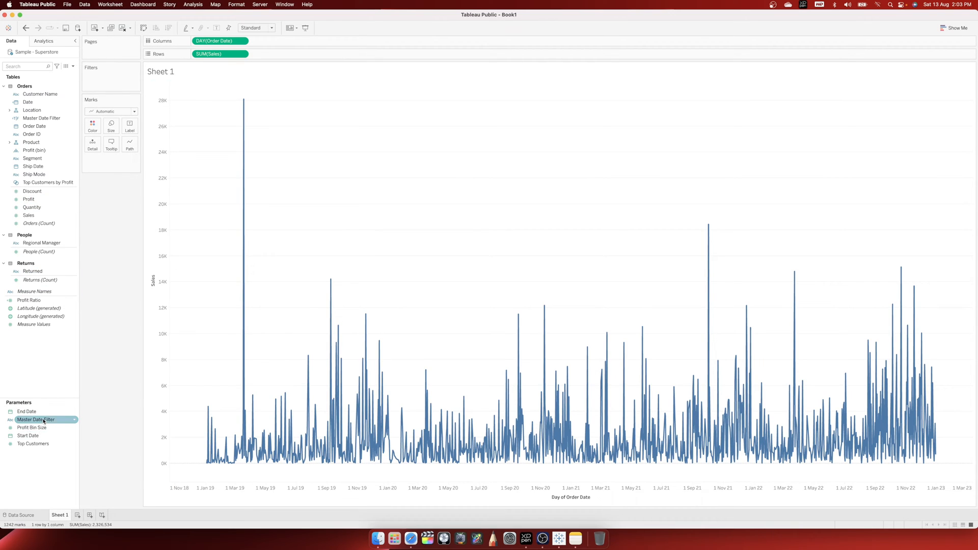
pyautogui.click(29, 215)
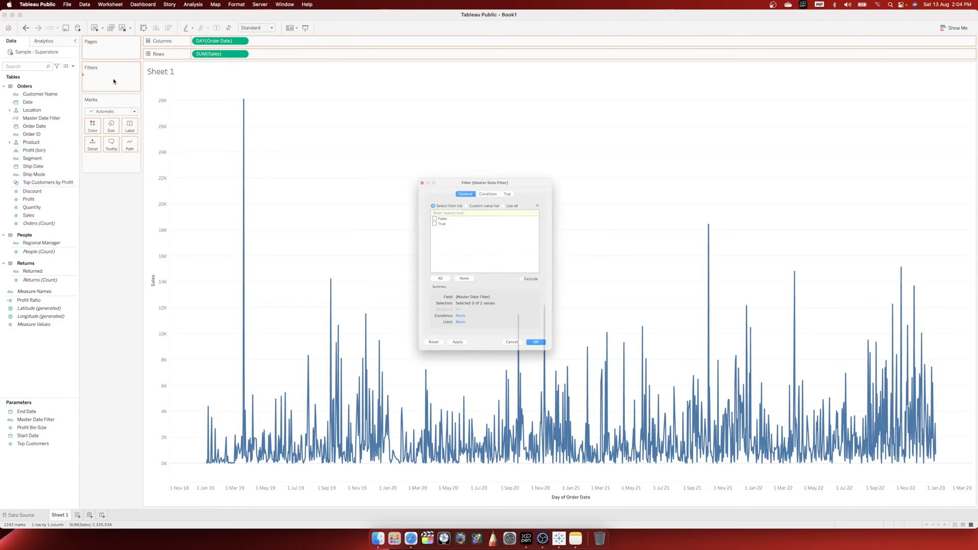
pyautogui.click(422, 214)
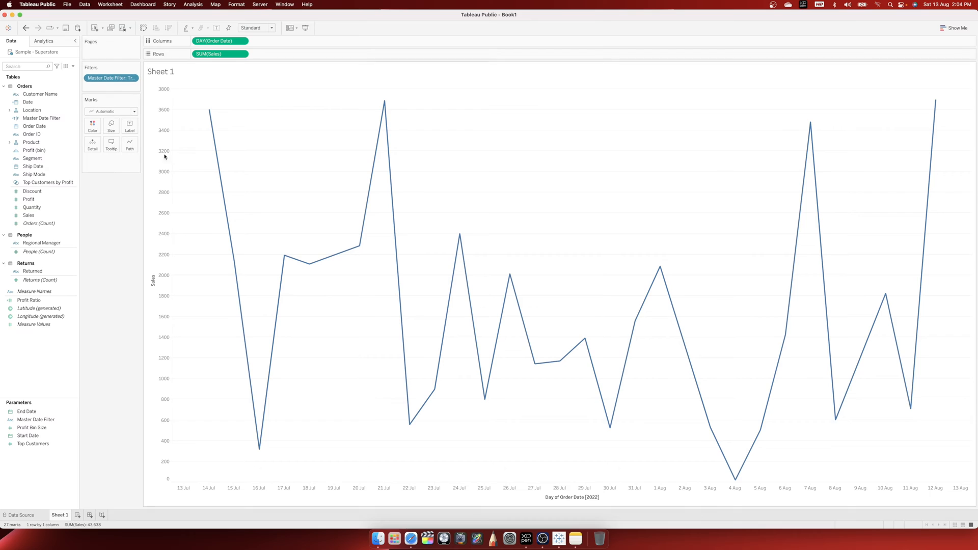
pyautogui.click(36, 419)
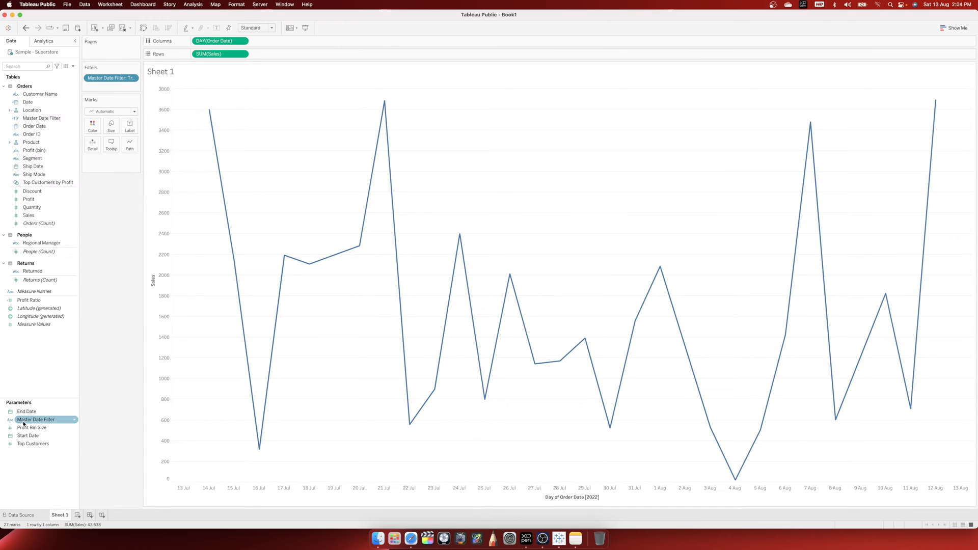
# Show the Master Date Filter parameter control and set it to Last 60 Days.
pyautogui.rightClick(37, 419)
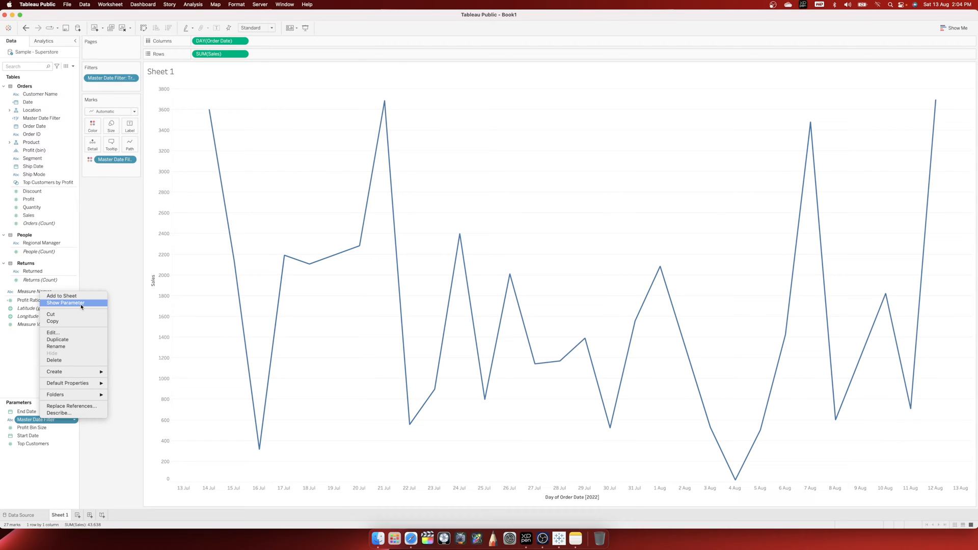
pyautogui.click(65, 303)
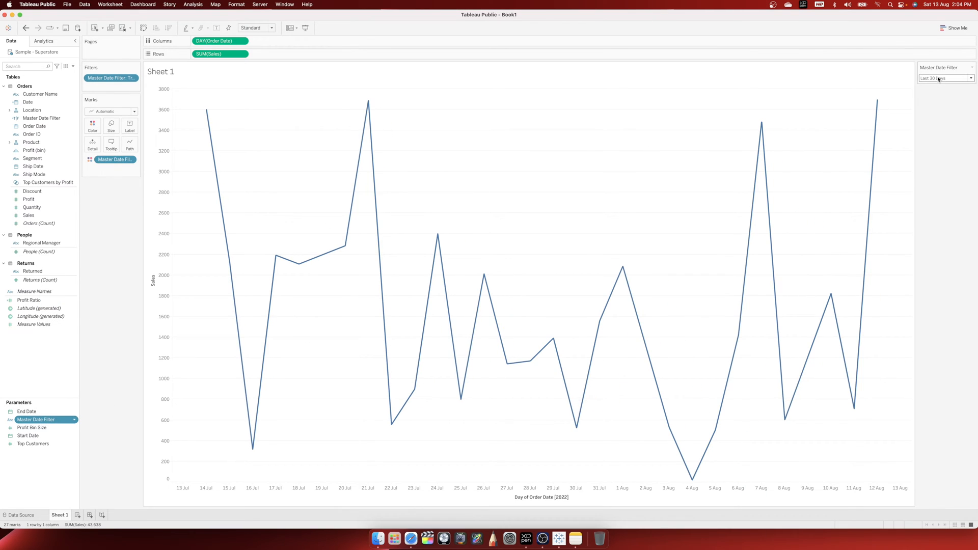
pyautogui.click(946, 78)
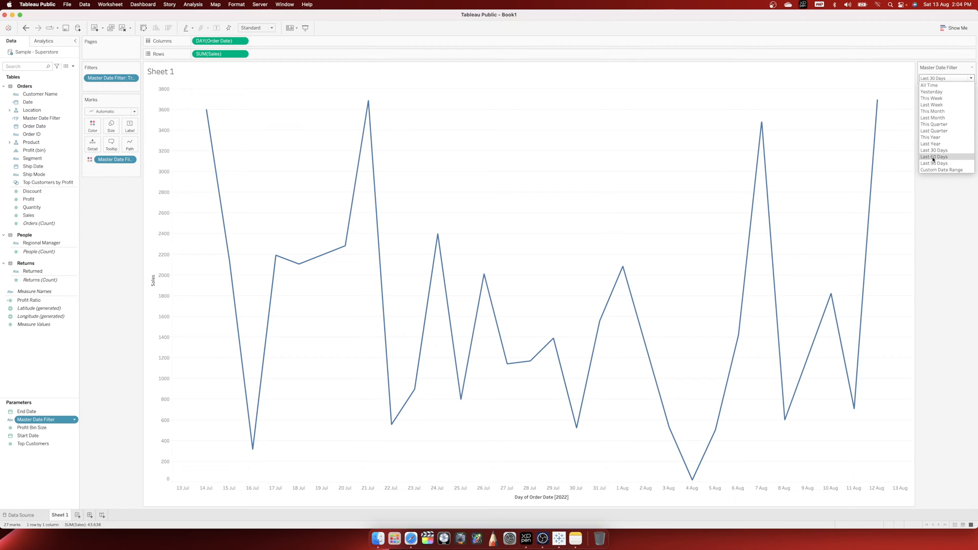
pyautogui.click(934, 157)
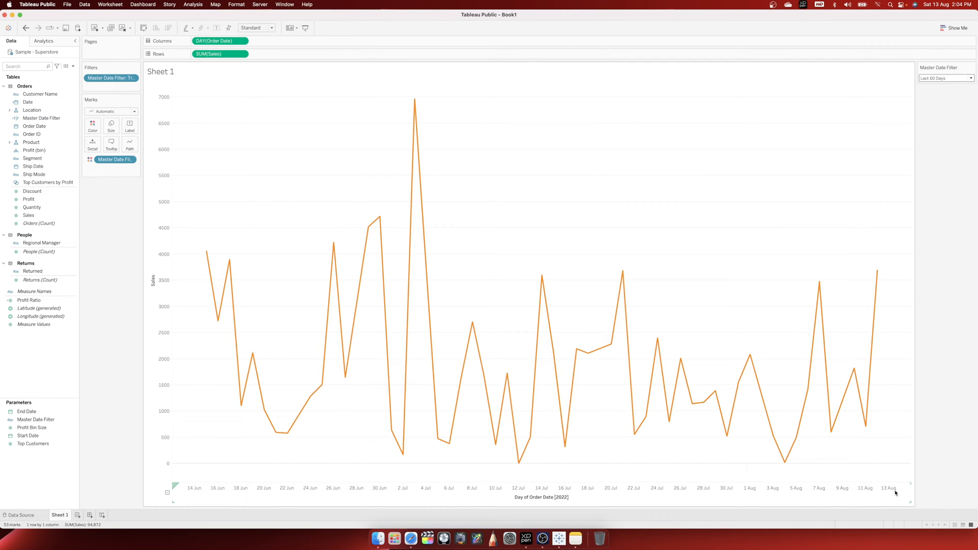
pyautogui.moveTo(186, 266)
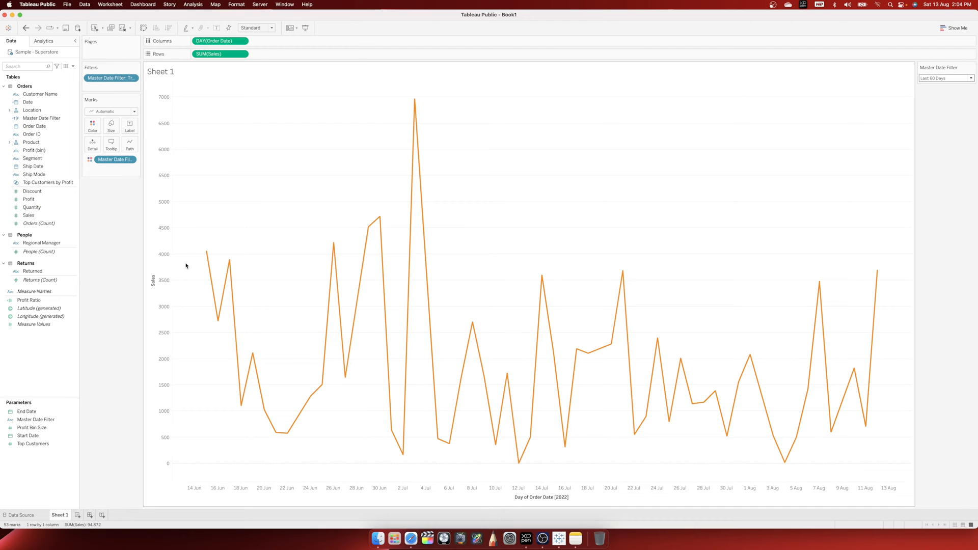
pyautogui.moveTo(166, 143)
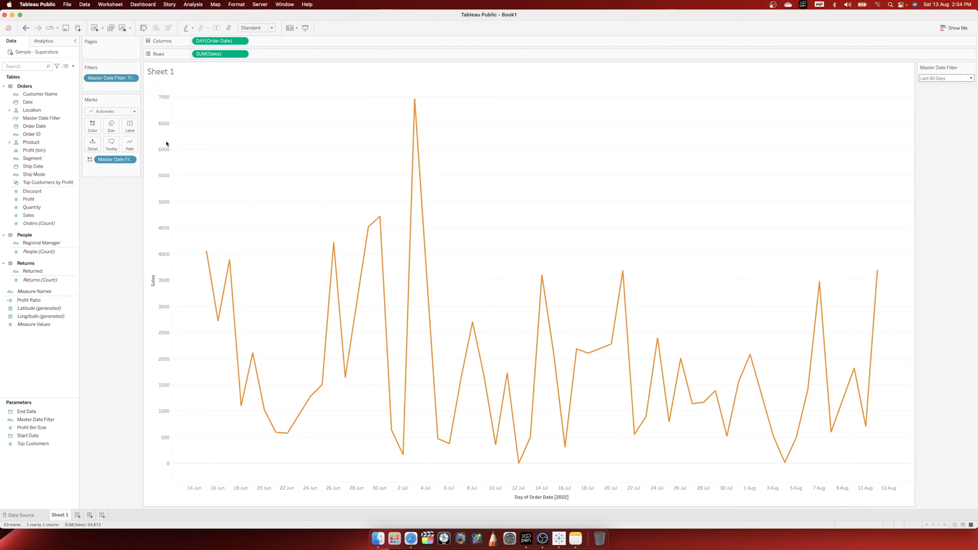
# Switch the Master Date Filter control to Custom Date Range.
pyautogui.click(945, 78)
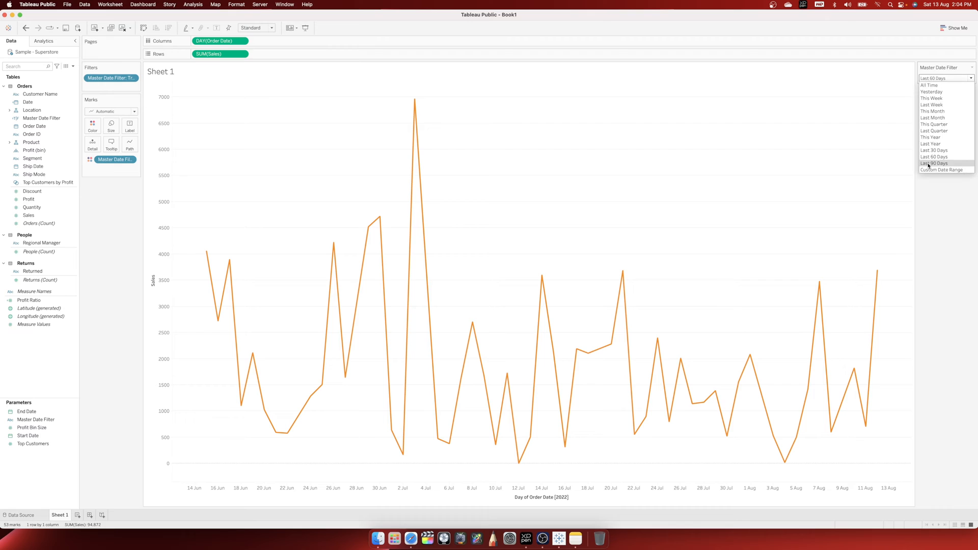
pyautogui.click(944, 170)
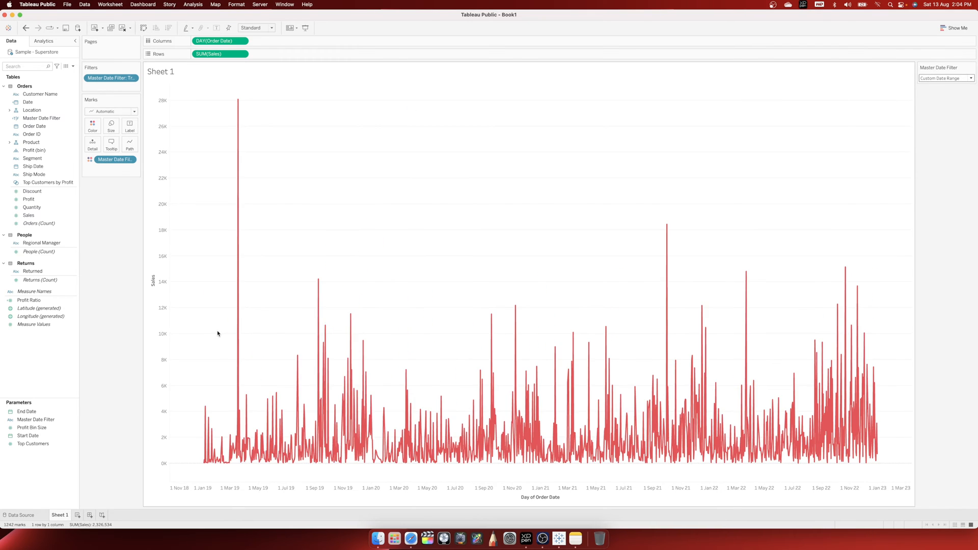
# Show the End Date and Start Date parameter controls on the sheet.
pyautogui.click(33, 443)
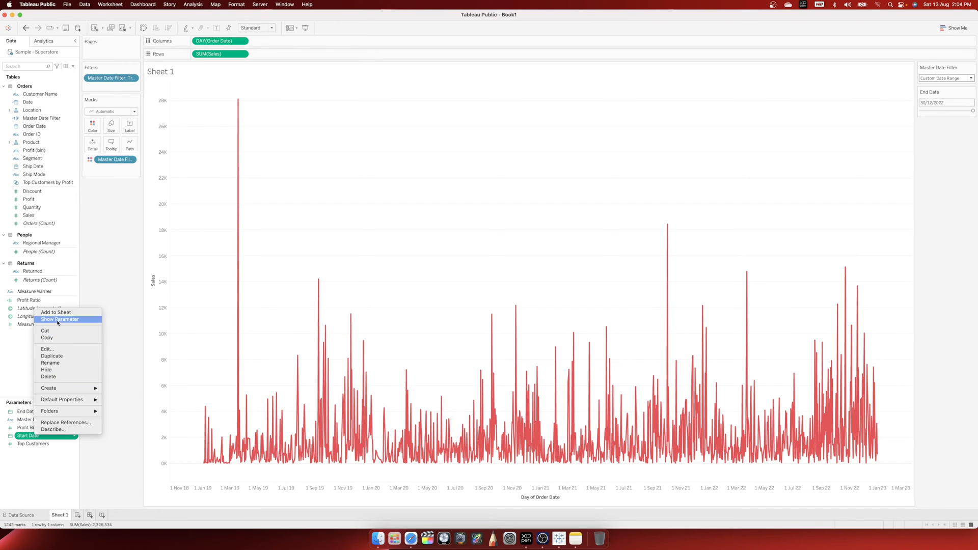
pyautogui.click(60, 319)
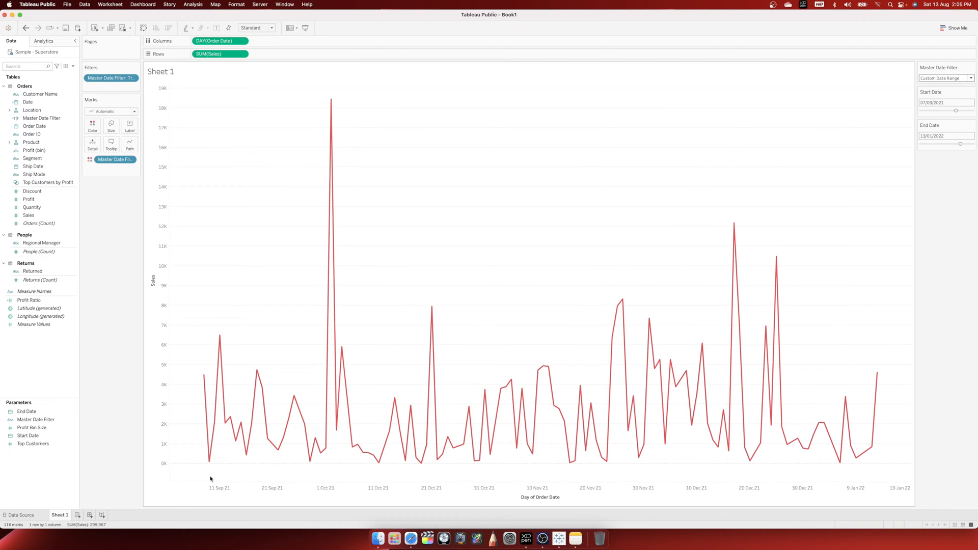
pyautogui.moveTo(204, 379)
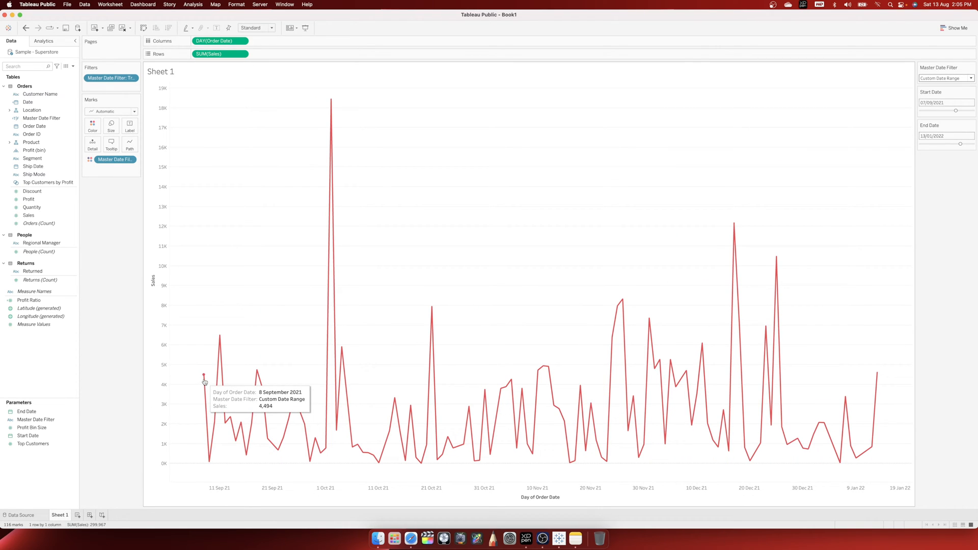
pyautogui.moveTo(727, 446)
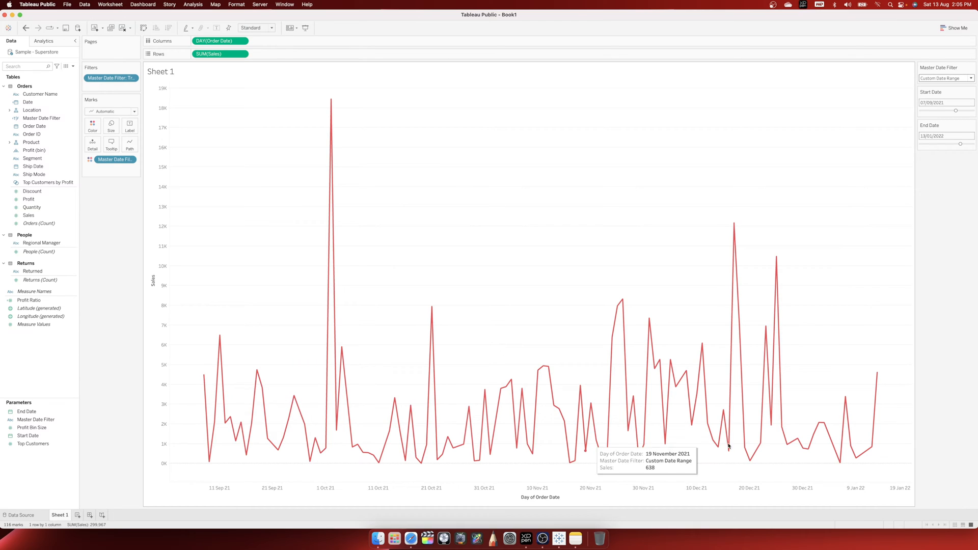
pyautogui.moveTo(879, 374)
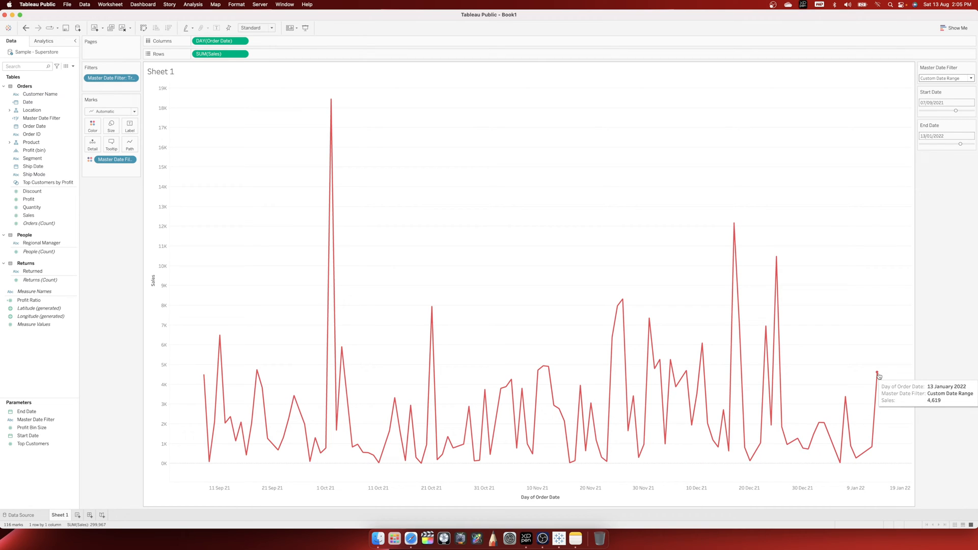
pyautogui.moveTo(873, 372)
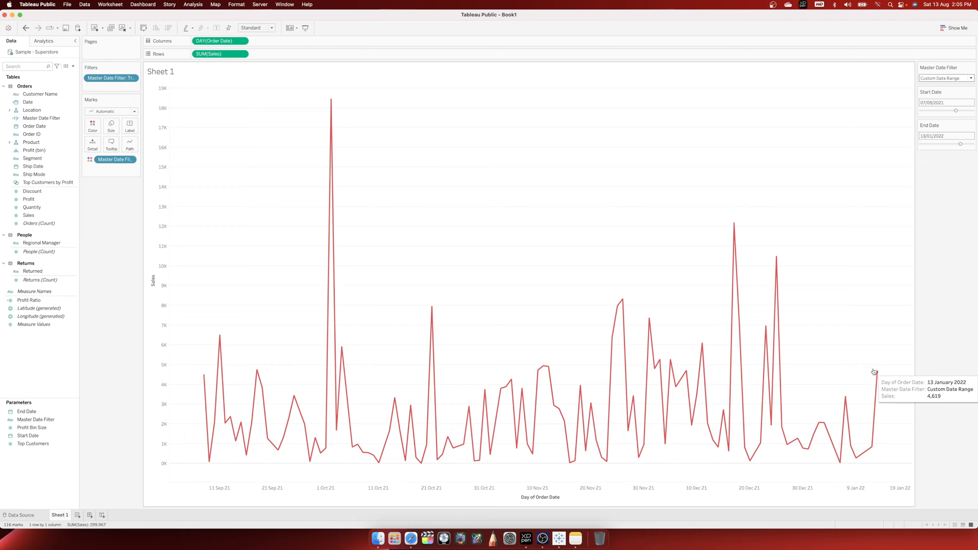
pyautogui.moveTo(177, 409)
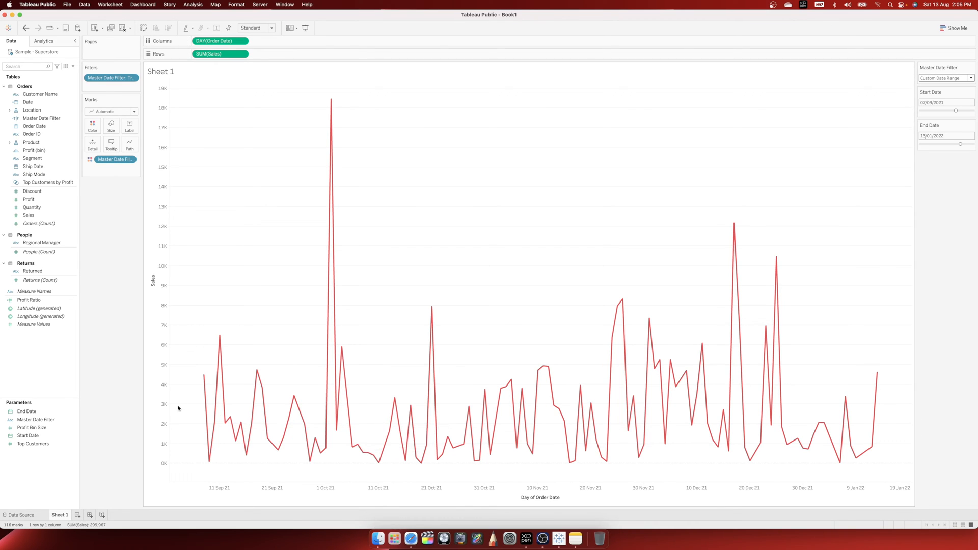
pyautogui.moveTo(792, 219)
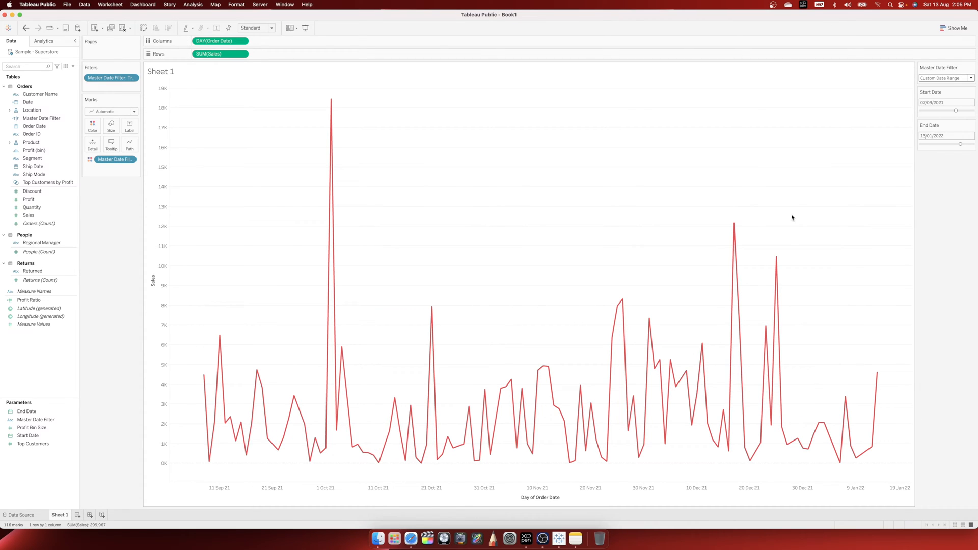
pyautogui.moveTo(921, 414)
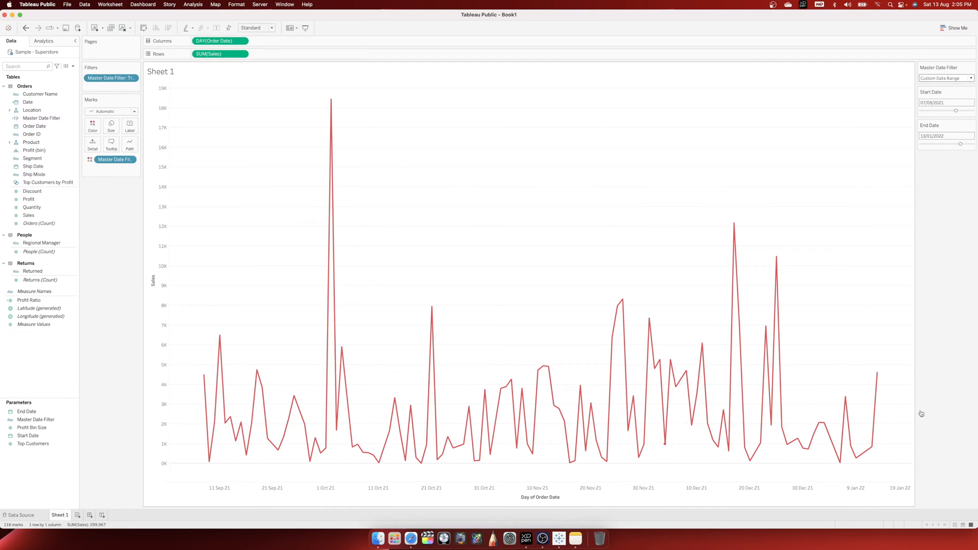
# Test the Yesterday and This Week presets, then return toward Custom Date Range.
pyautogui.click(945, 78)
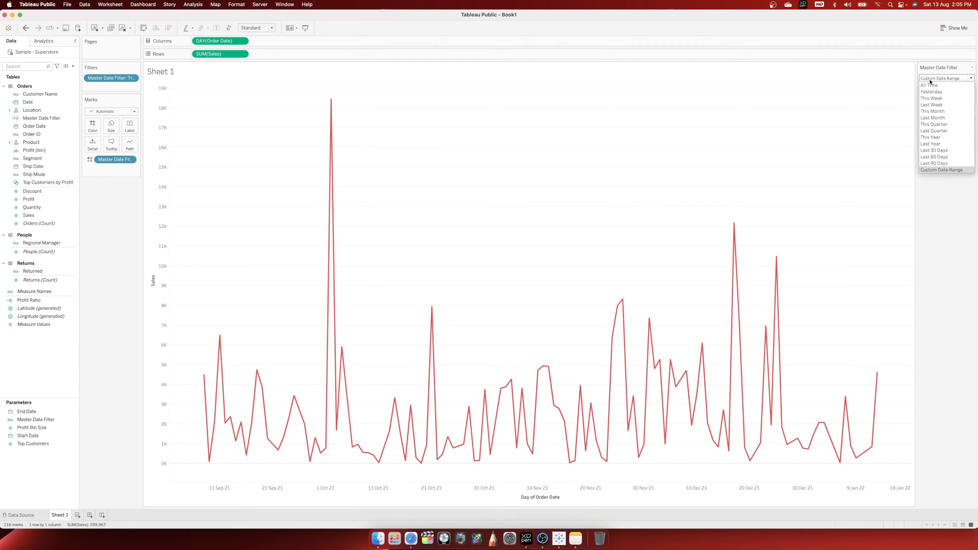
pyautogui.click(941, 170)
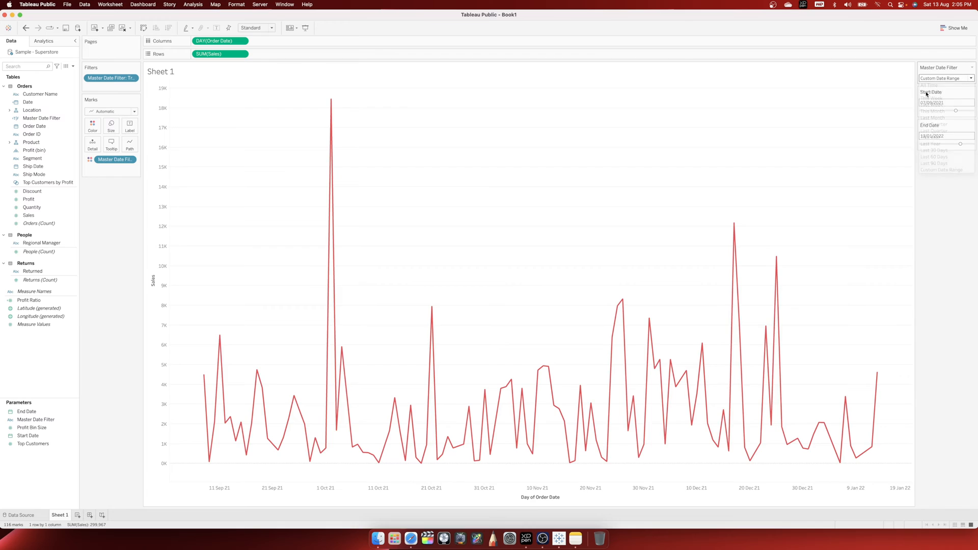
pyautogui.click(946, 78)
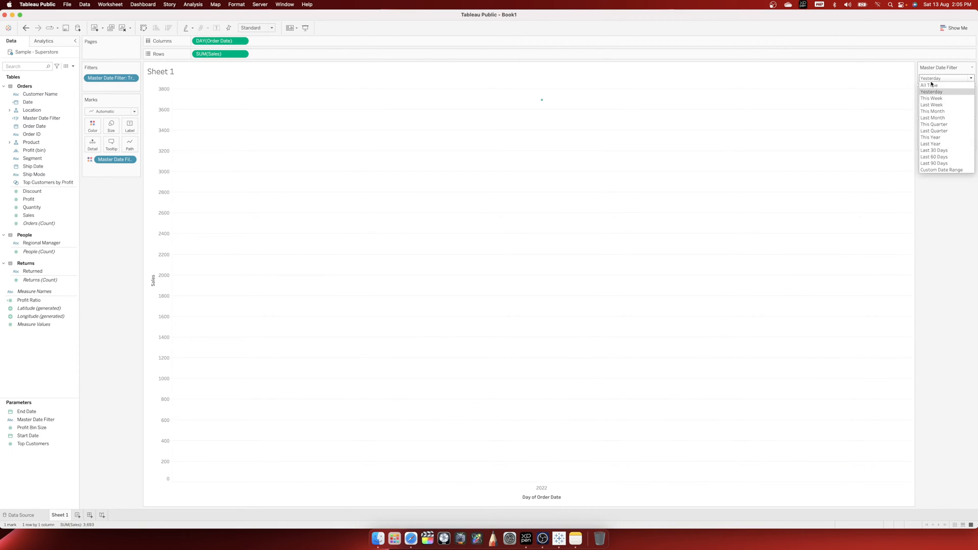
pyautogui.moveTo(931, 98)
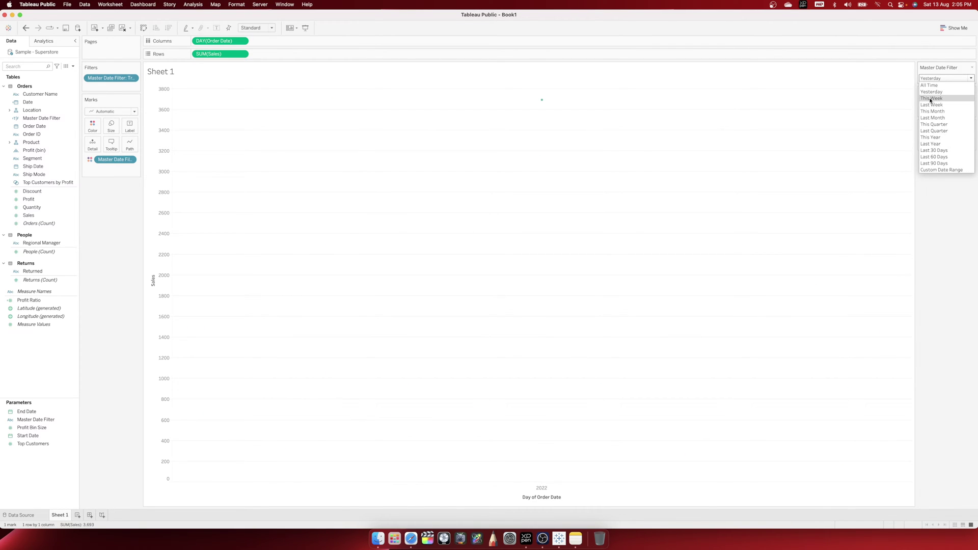
pyautogui.click(932, 98)
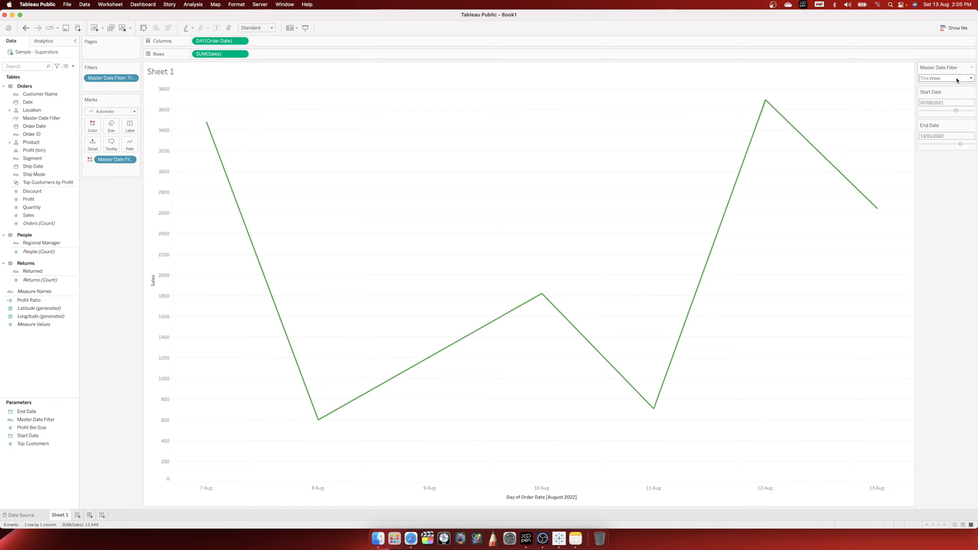
pyautogui.click(944, 78)
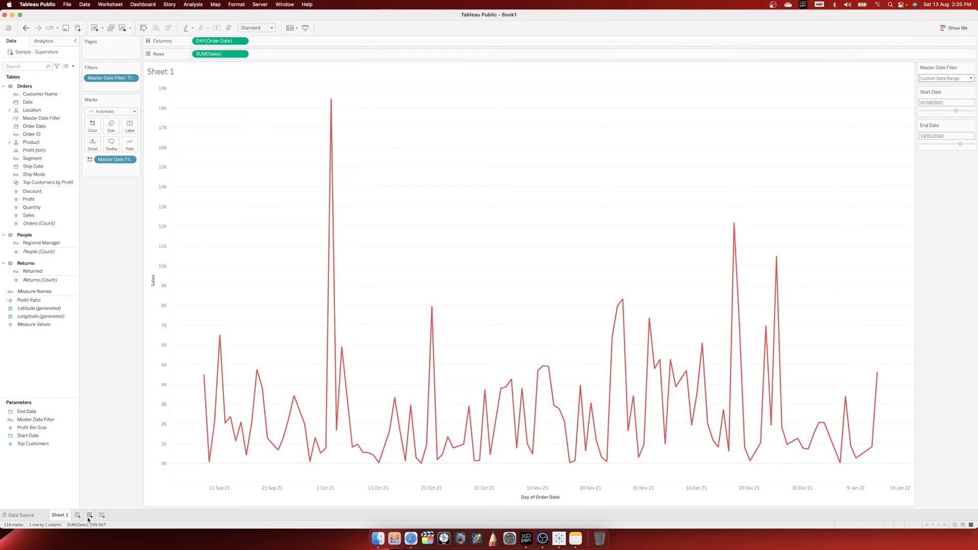
# Create Dashboard 1 with Sheet 1, set its Master Date Filter to Last Year, and add Sheet 2.
pyautogui.click(89, 515)
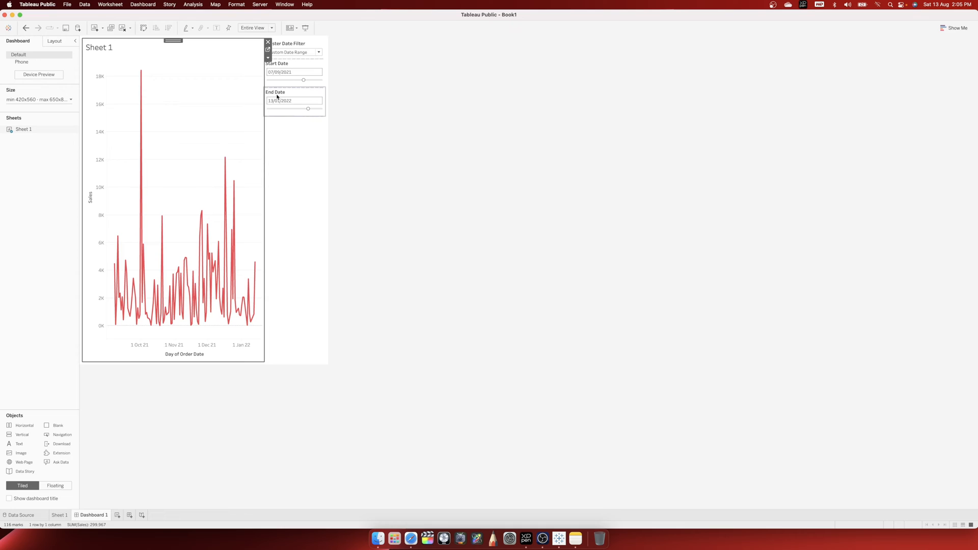
pyautogui.click(294, 52)
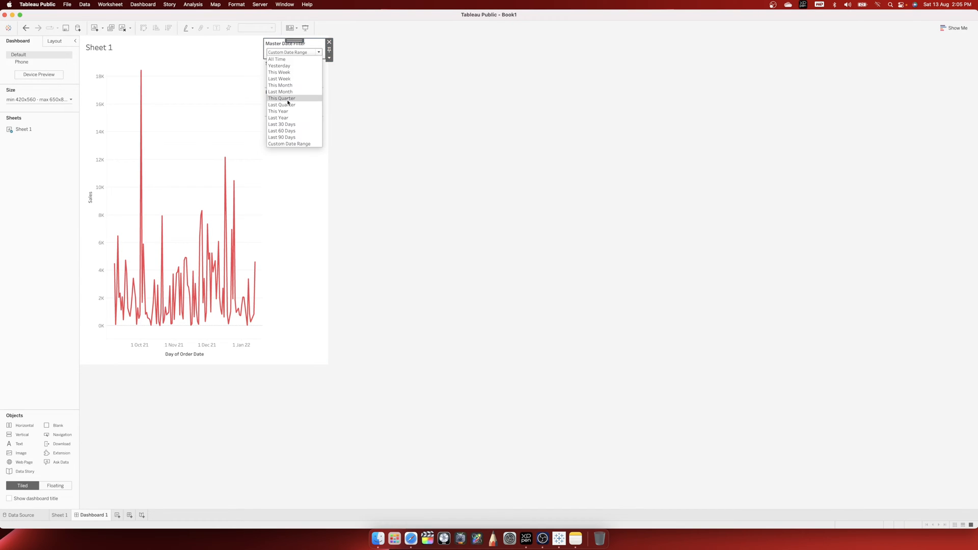
pyautogui.click(278, 117)
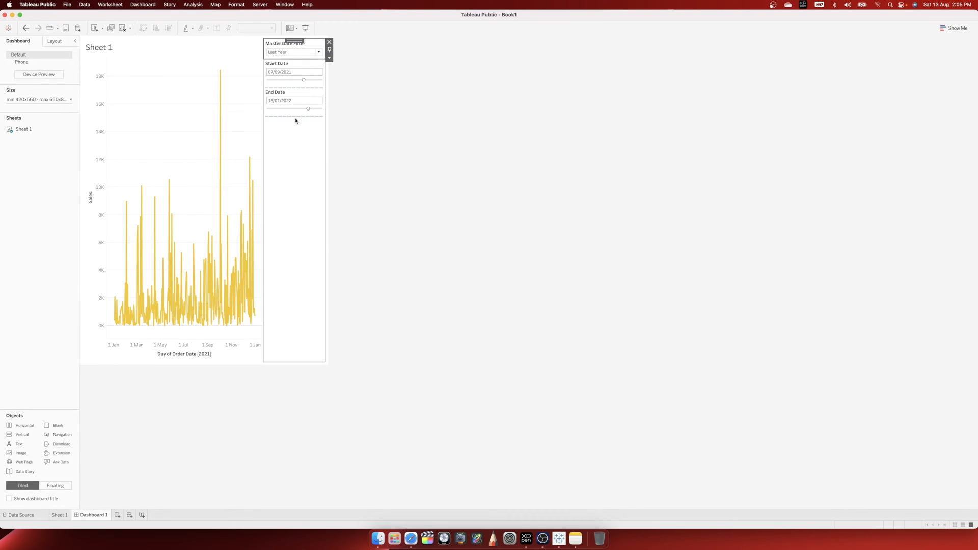
pyautogui.moveTo(286, 196)
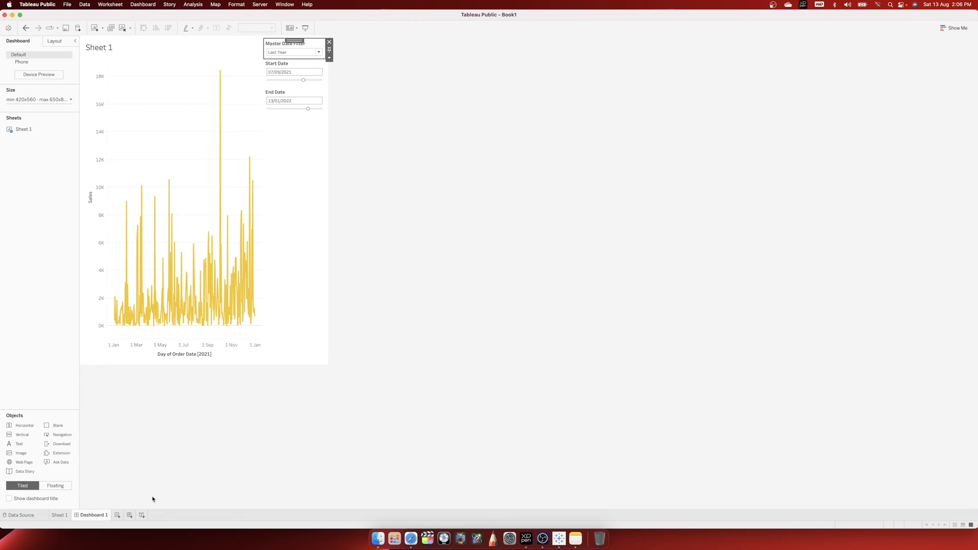
pyautogui.click(139, 514)
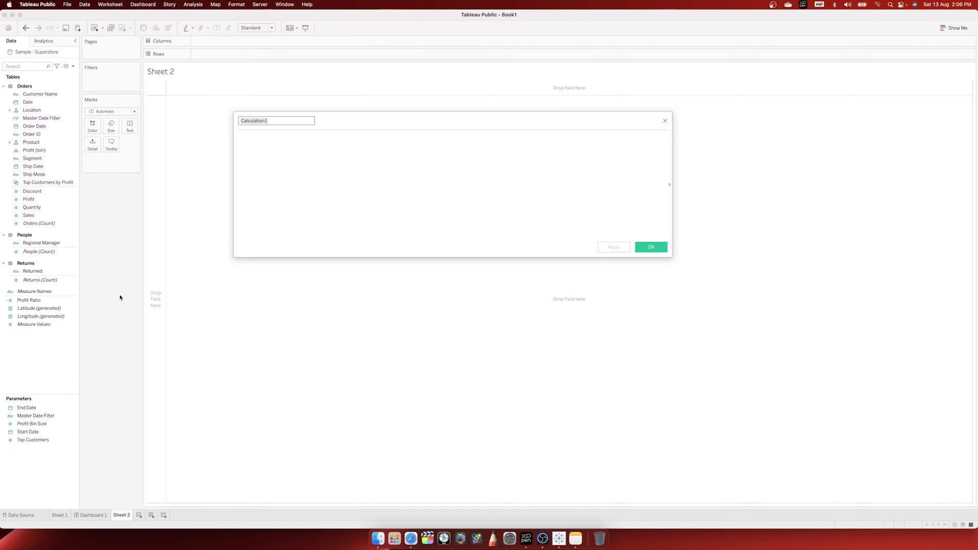
# Name the calculated field Blank and set Sheet 2's marks to Pie then Polygon for an empty view.
pyautogui.click(322, 152)
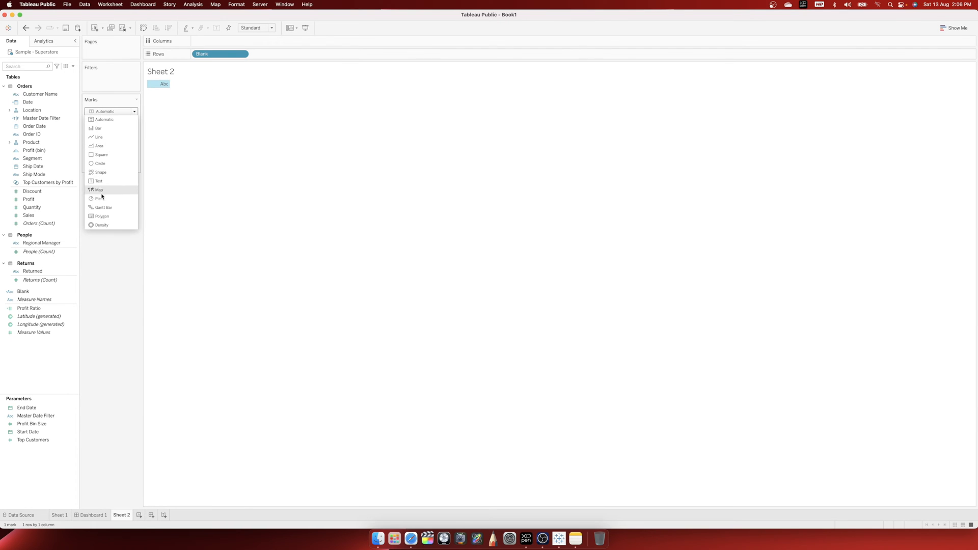
pyautogui.click(99, 199)
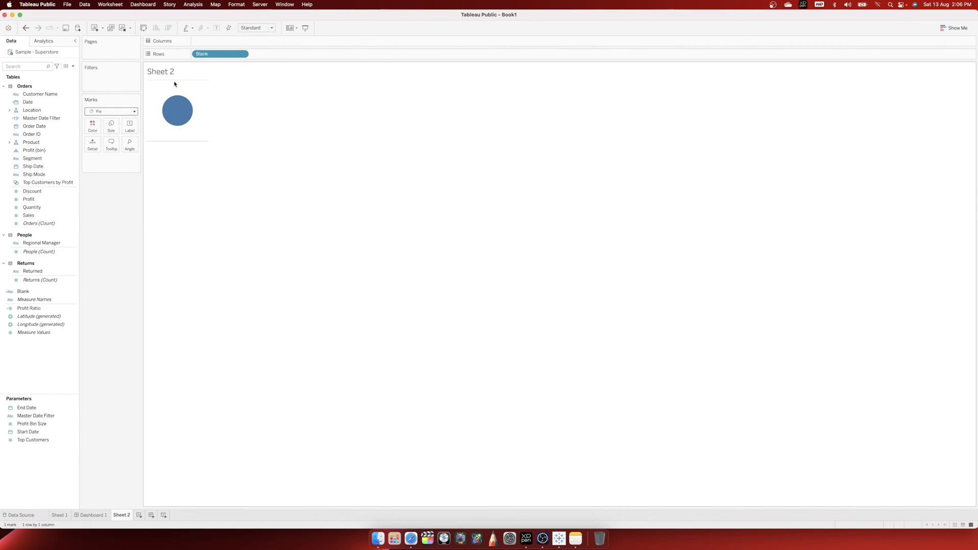
pyautogui.moveTo(110, 116)
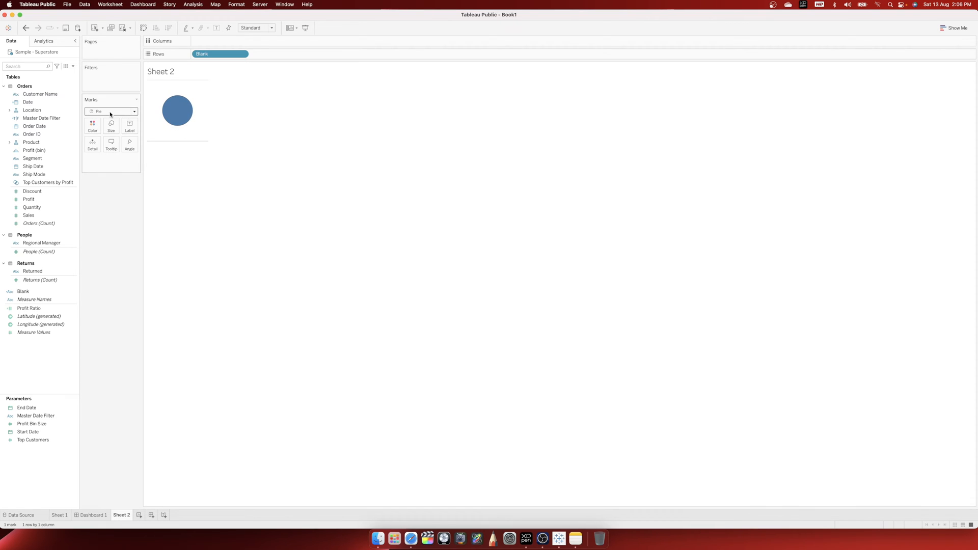
pyautogui.click(113, 111)
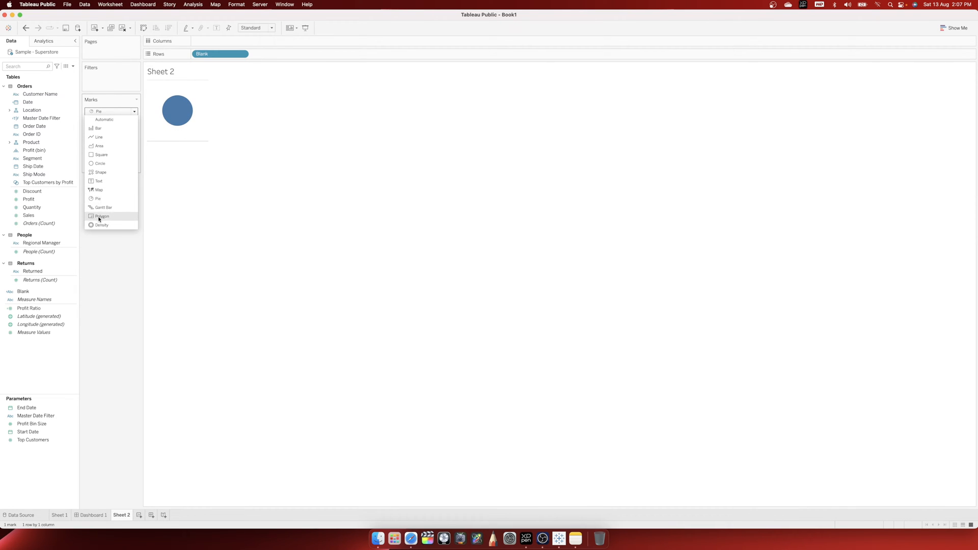
pyautogui.click(102, 216)
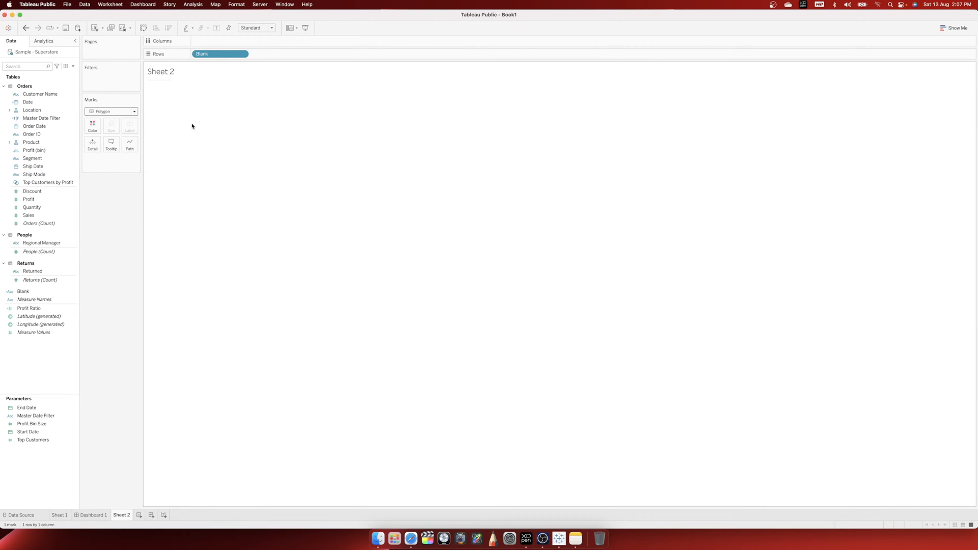
pyautogui.moveTo(162, 82)
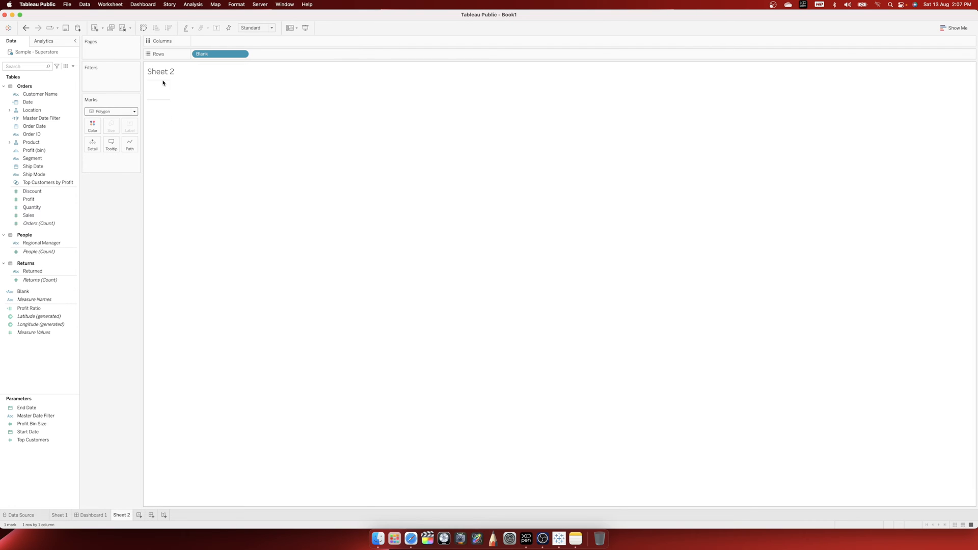
pyautogui.click(236, 4)
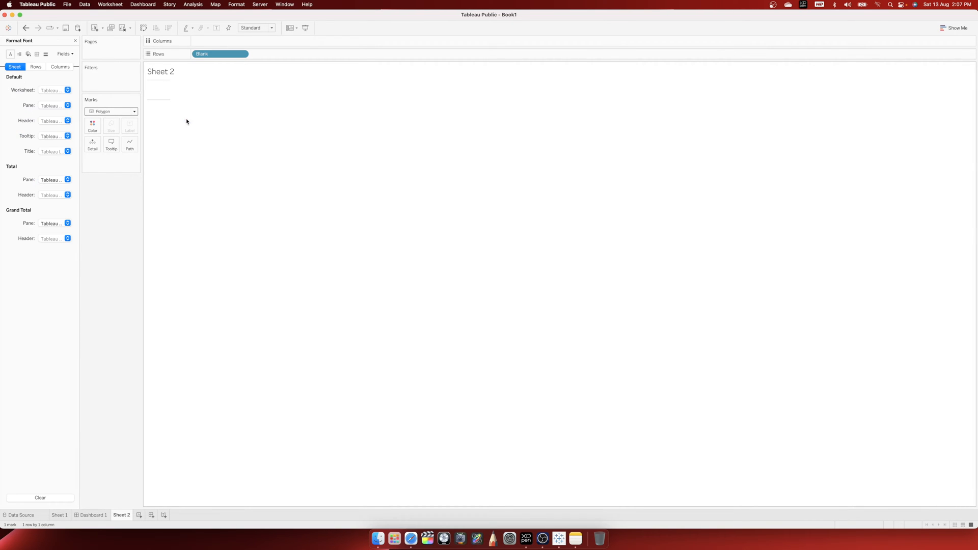
# Set Sheet 2's row divider pane border to None so the sheet has no borders.
pyautogui.click(28, 54)
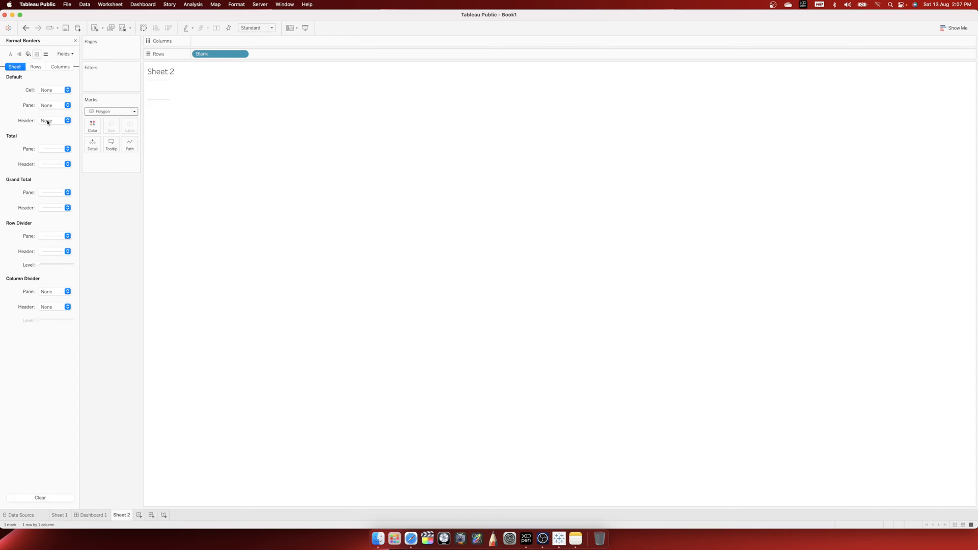
pyautogui.moveTo(37, 187)
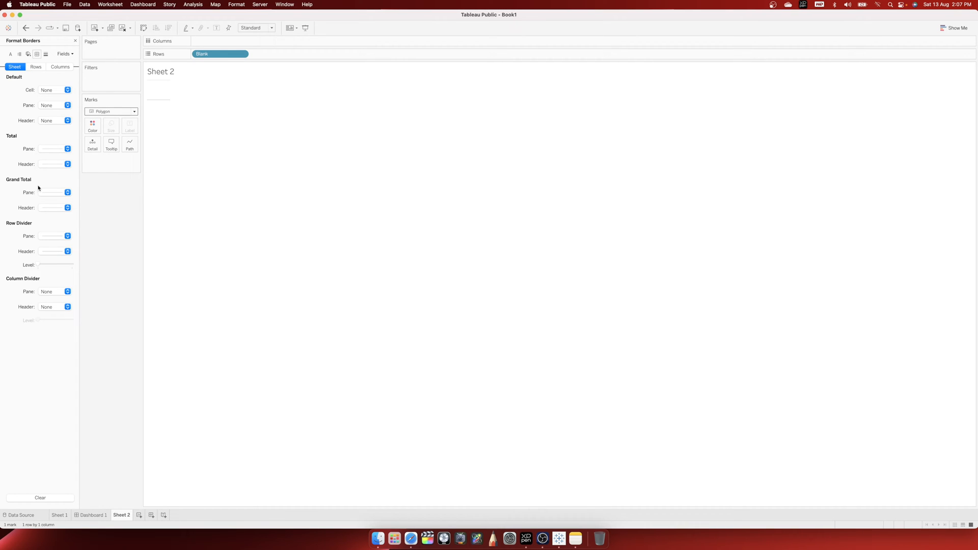
pyautogui.click(68, 252)
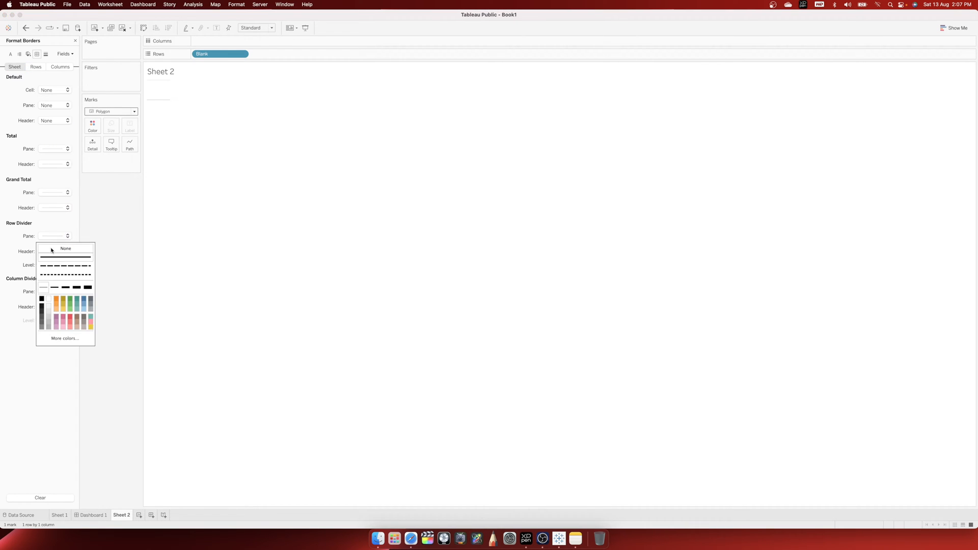
pyautogui.click(65, 248)
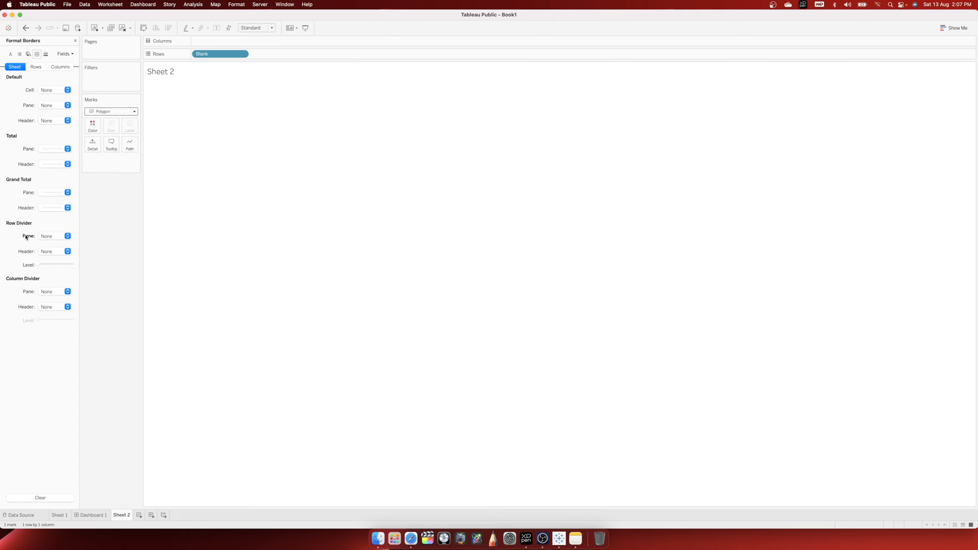
pyautogui.moveTo(153, 95)
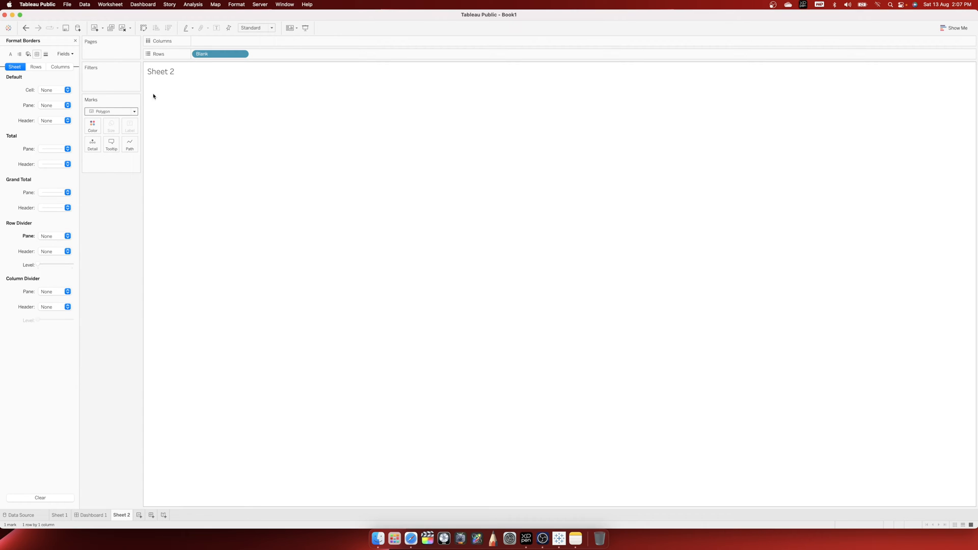
pyautogui.moveTo(162, 102)
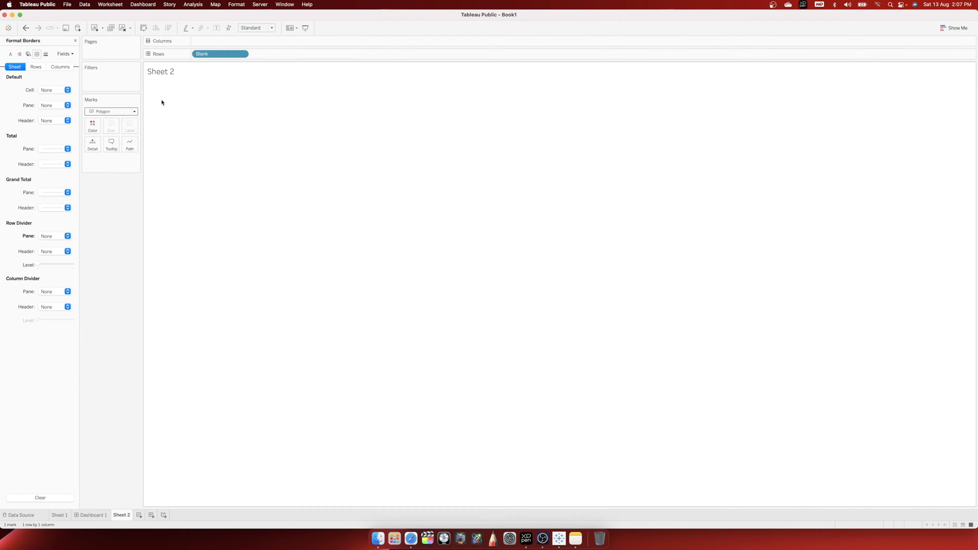
pyautogui.moveTo(161, 100)
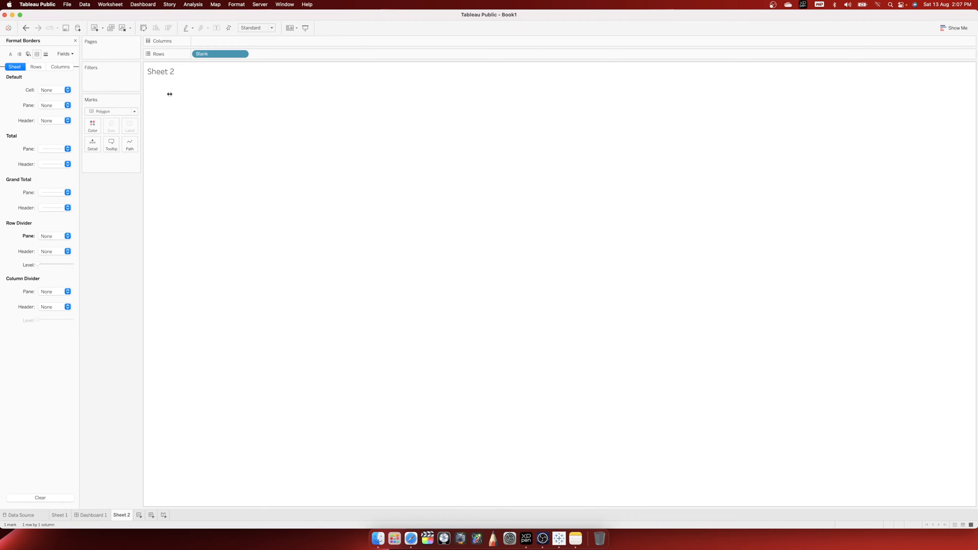
pyautogui.doubleClick(161, 71)
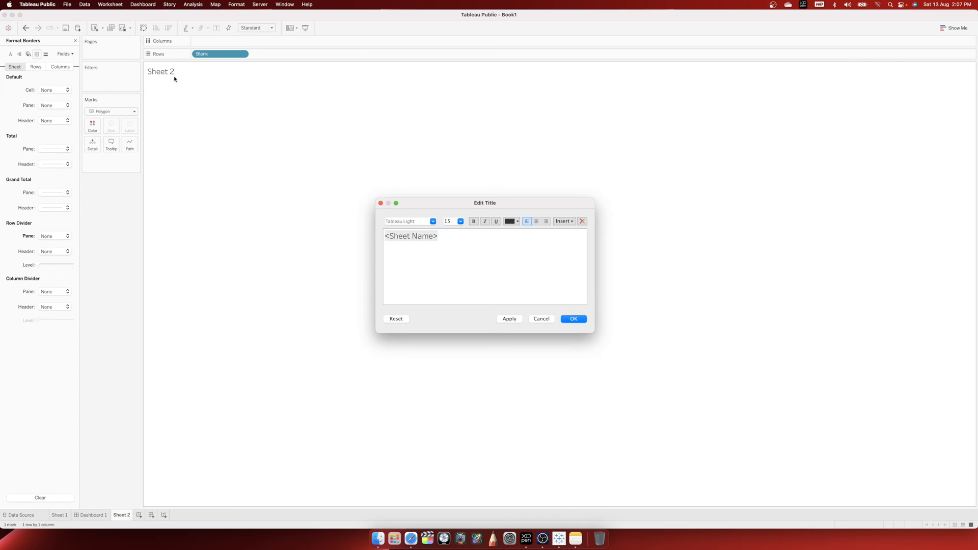
# Title the blank worksheet Spacer and rename its Sheet 2 tab to Spacer.
pyautogui.write('R')
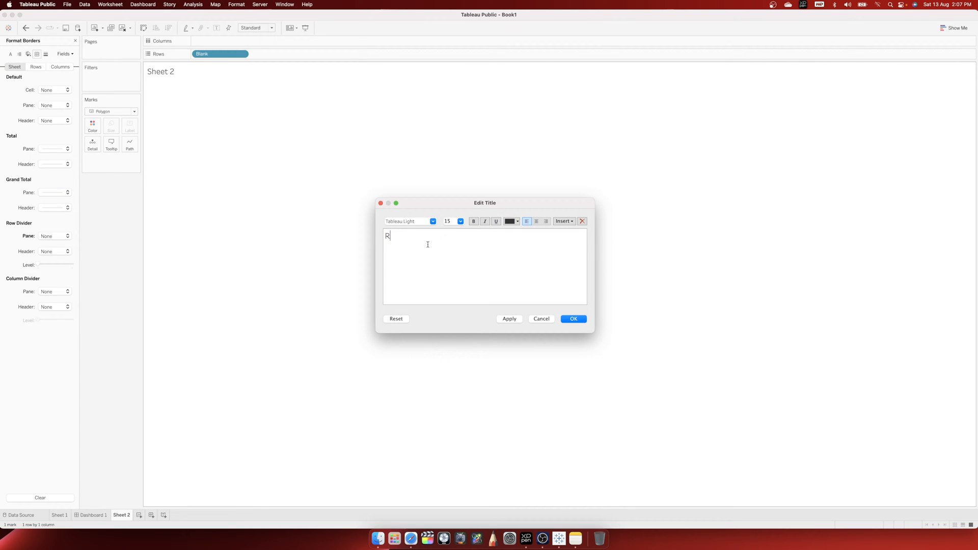
pyautogui.write('Spacer')
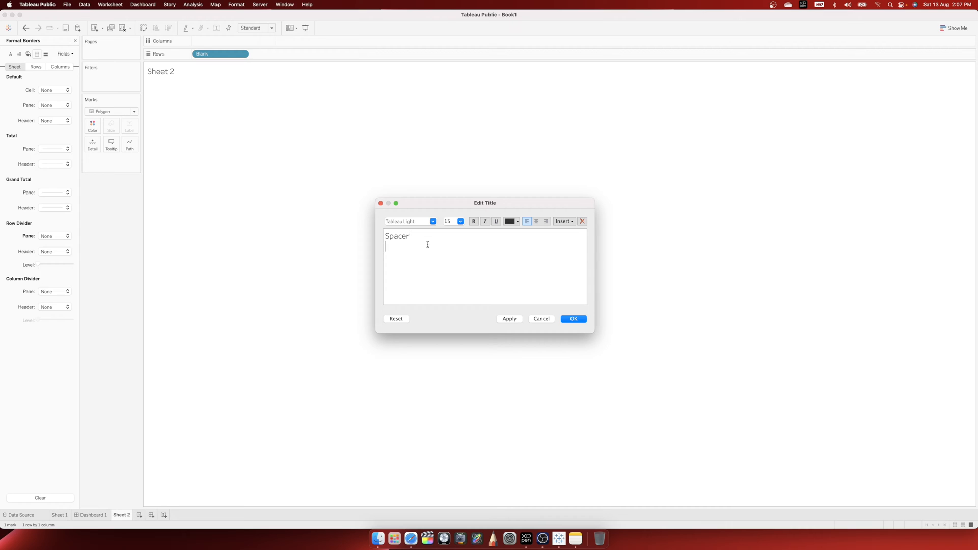
pyautogui.moveTo(517, 337)
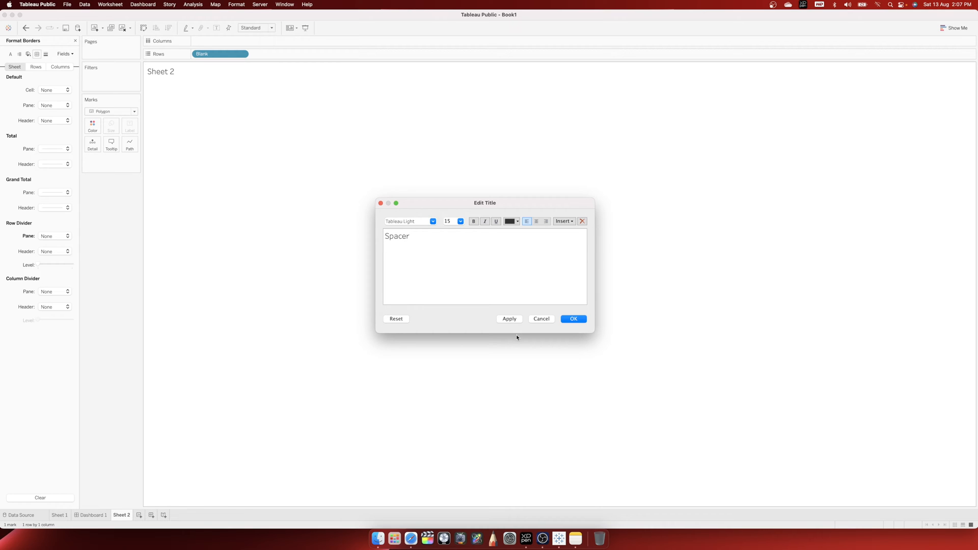
pyautogui.click(572, 319)
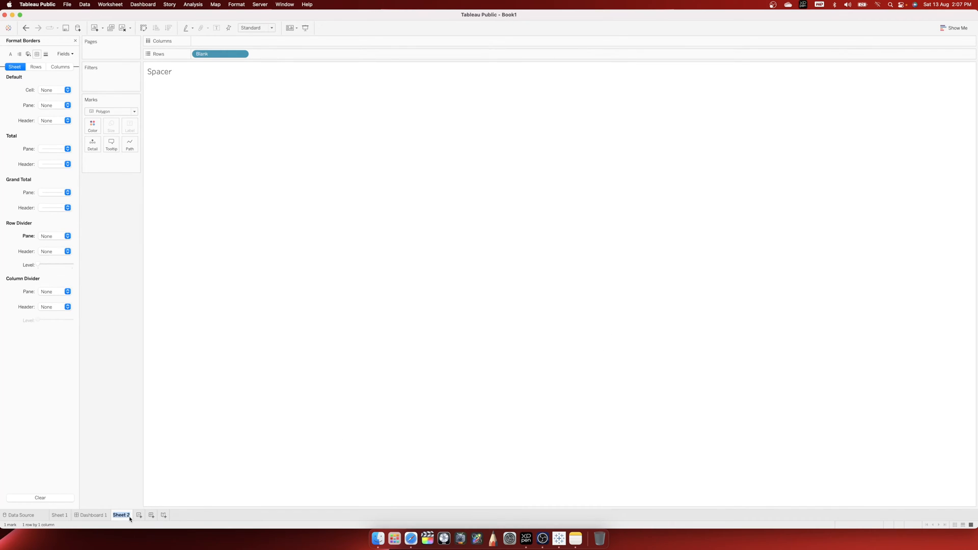
pyautogui.doubleClick(121, 514)
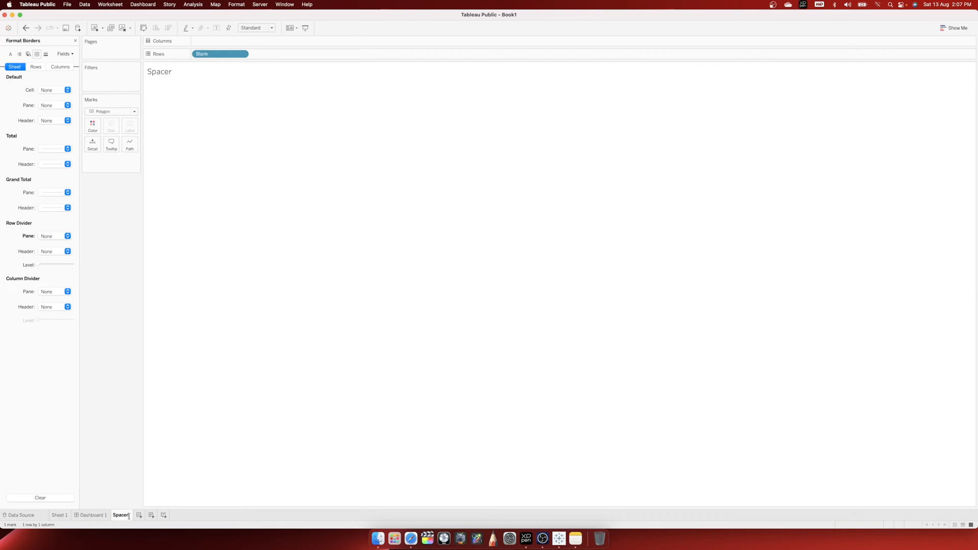
pyautogui.moveTo(208, 374)
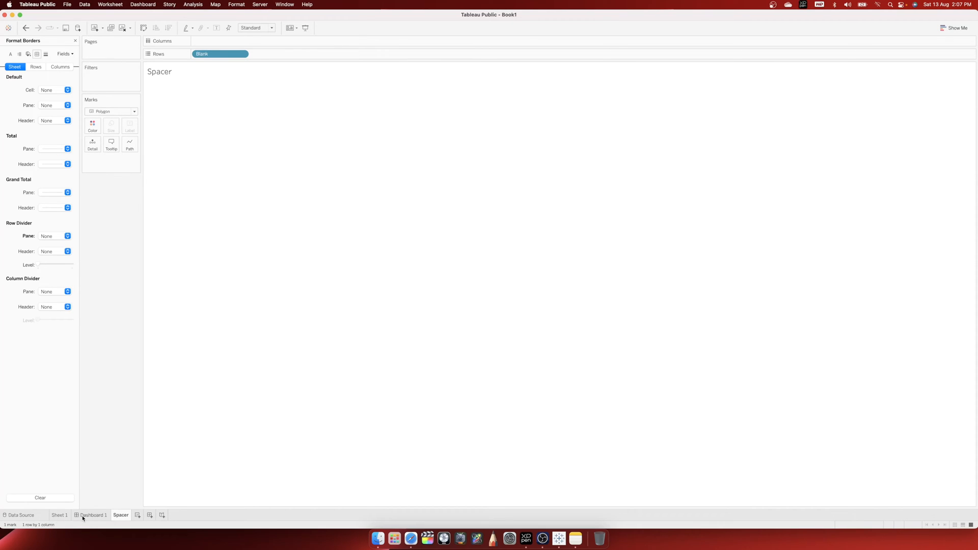
# Place the Start Date and End Date controls in a row above the Sheet 1 chart on Dashboard 1.
pyautogui.click(94, 514)
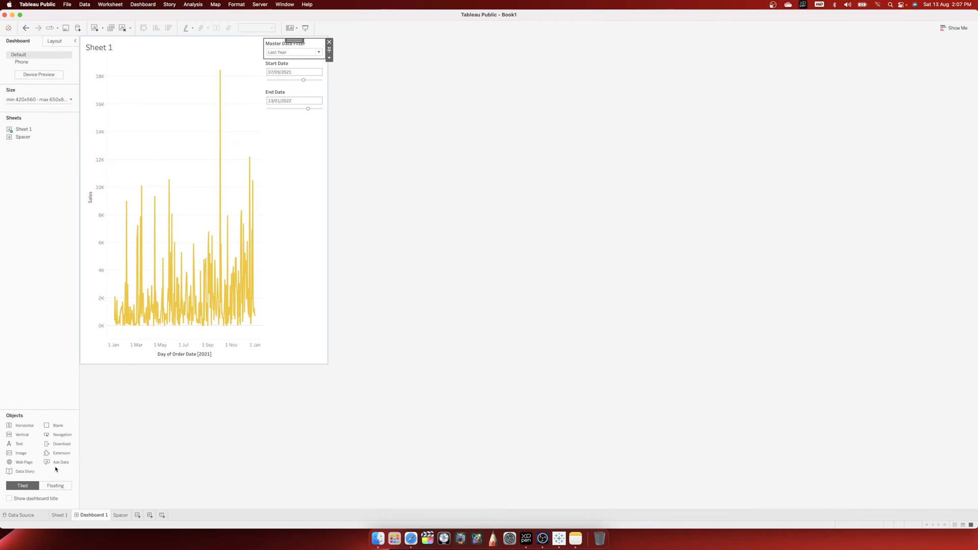
pyautogui.moveTo(23, 426)
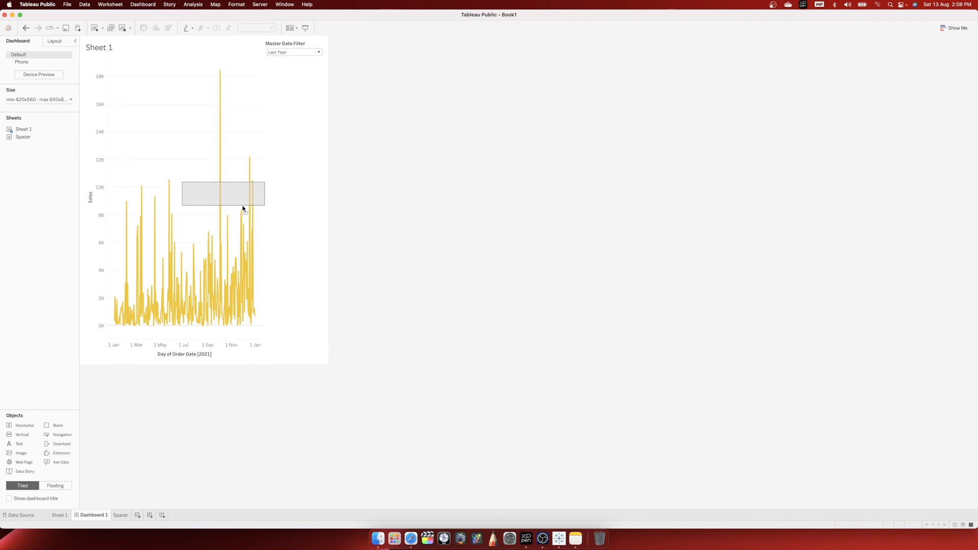
pyautogui.click(222, 194)
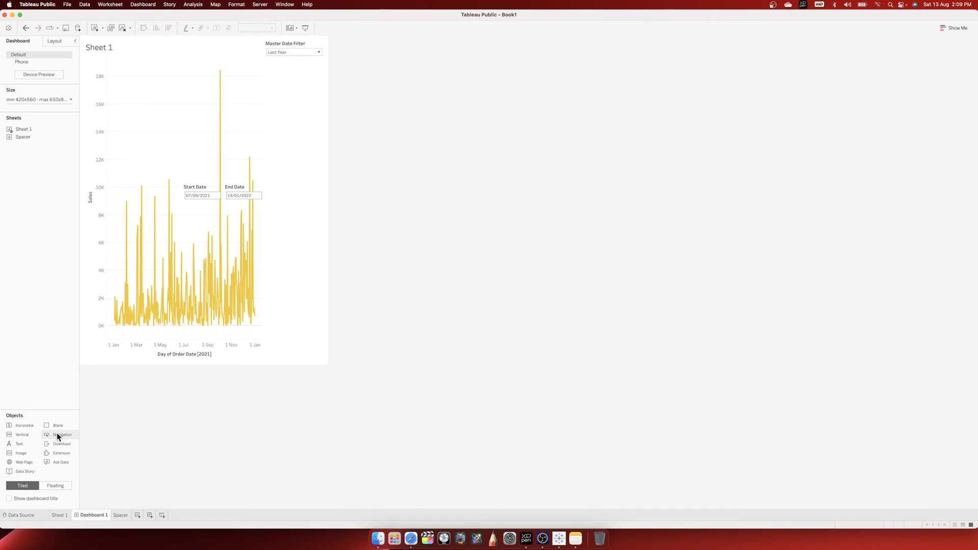
pyautogui.moveTo(221, 32)
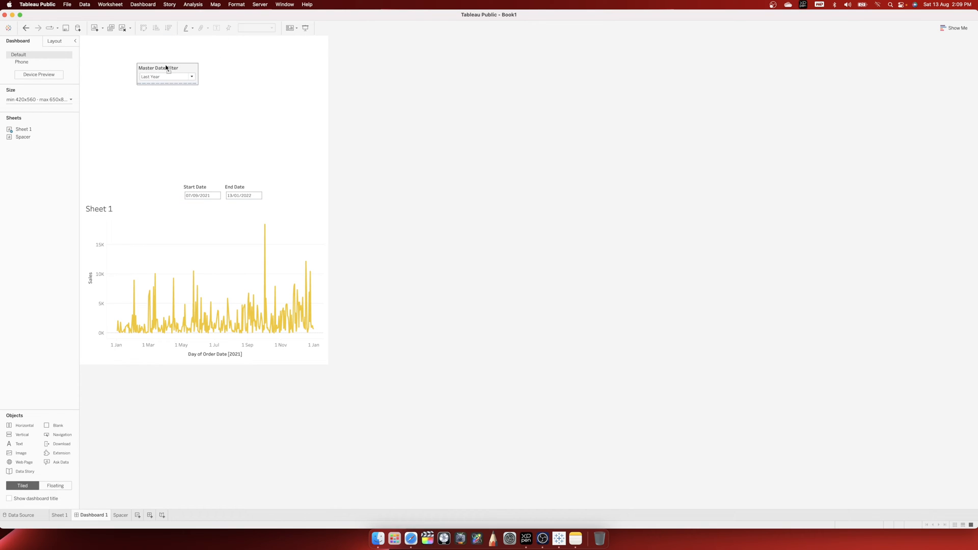
# Move the Master Date Filter control to the top-left of the upper layout container.
pyautogui.click(167, 74)
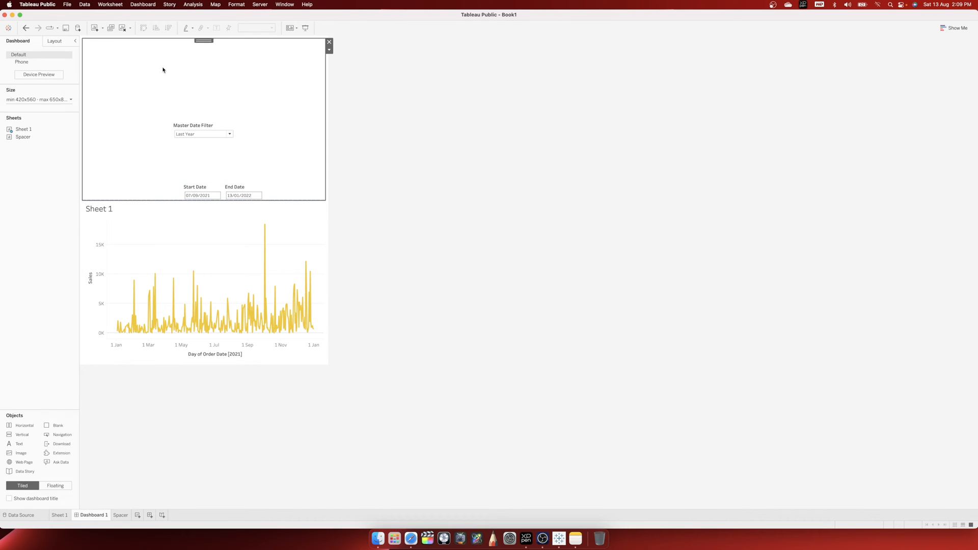
pyautogui.moveTo(203, 129); pyautogui.dragTo(148, 90)
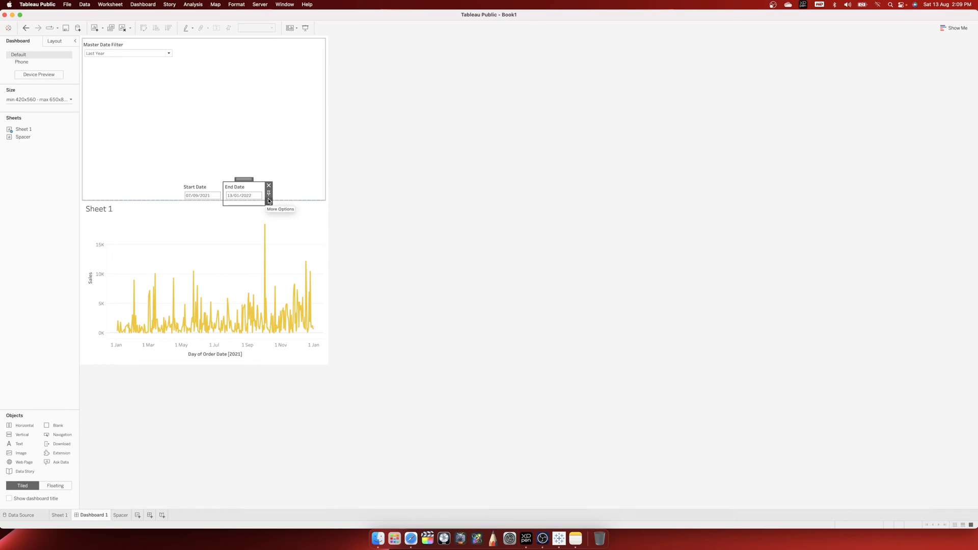
# Select the horizontal container holding both date controls and move it under the Master Date Filter.
pyautogui.click(268, 201)
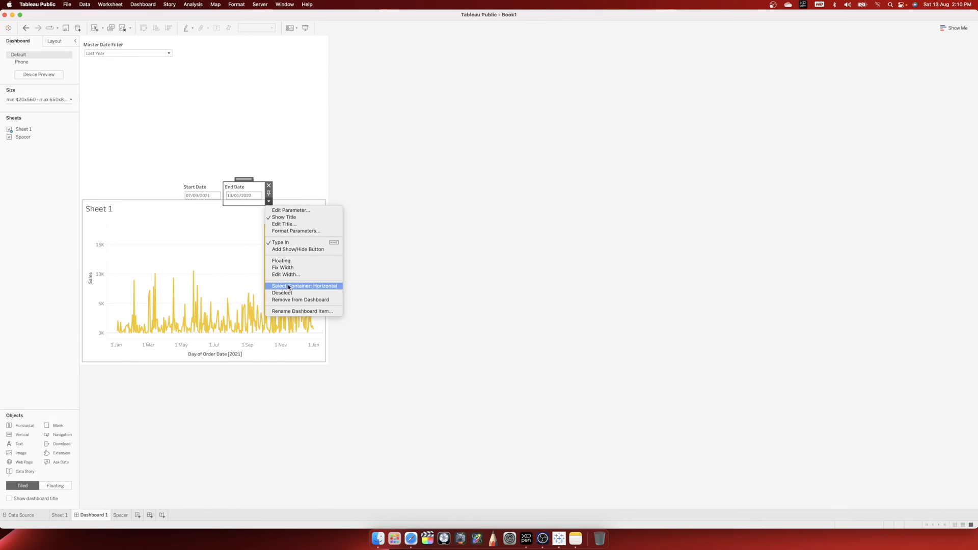
pyautogui.click(304, 285)
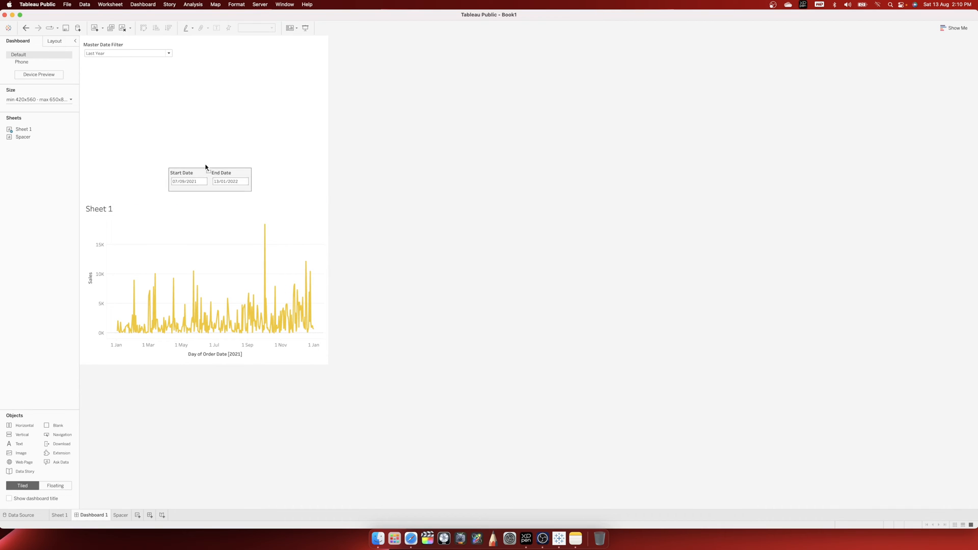
pyautogui.moveTo(209, 178); pyautogui.dragTo(130, 72)
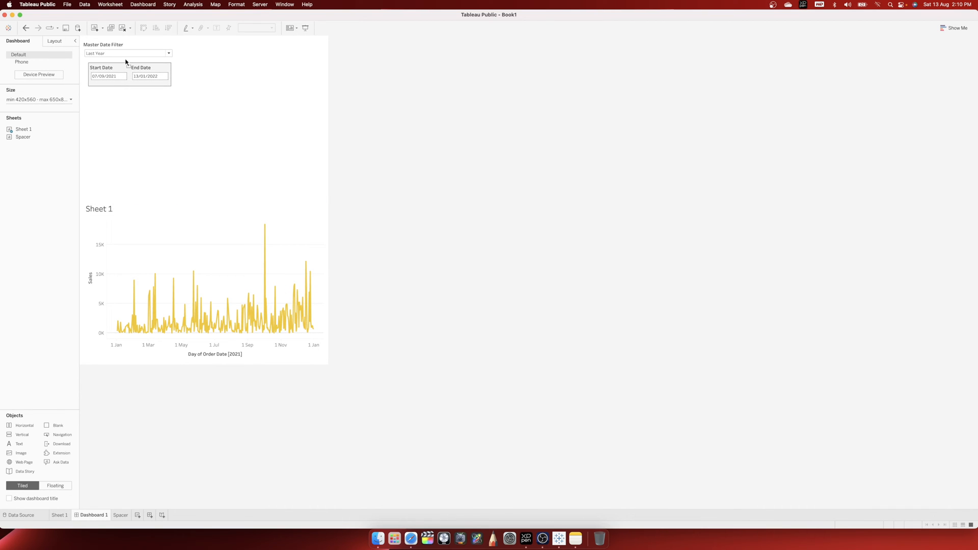
pyautogui.click(129, 77)
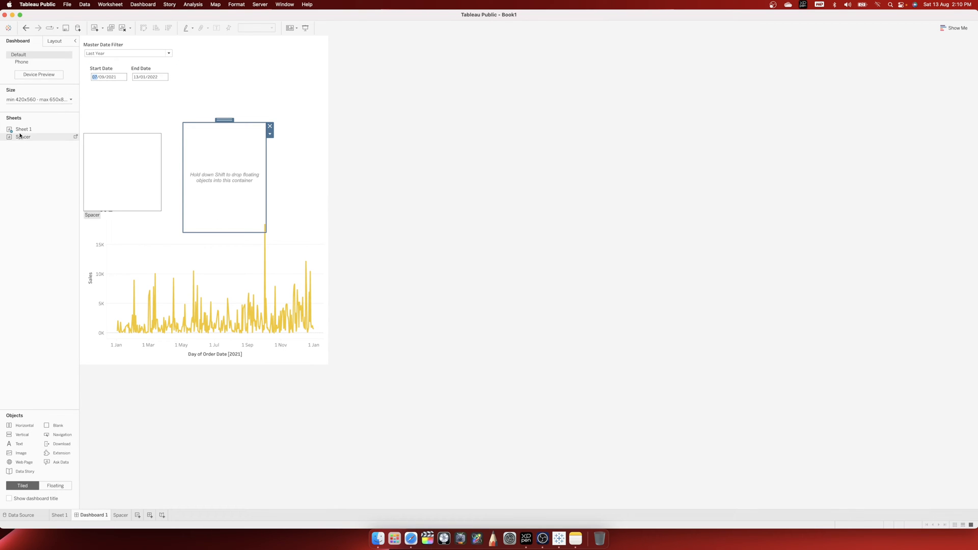
# Hide the Spacer sheet's title and place the date controls below the Spacer sheet.
pyautogui.rightClick(223, 131)
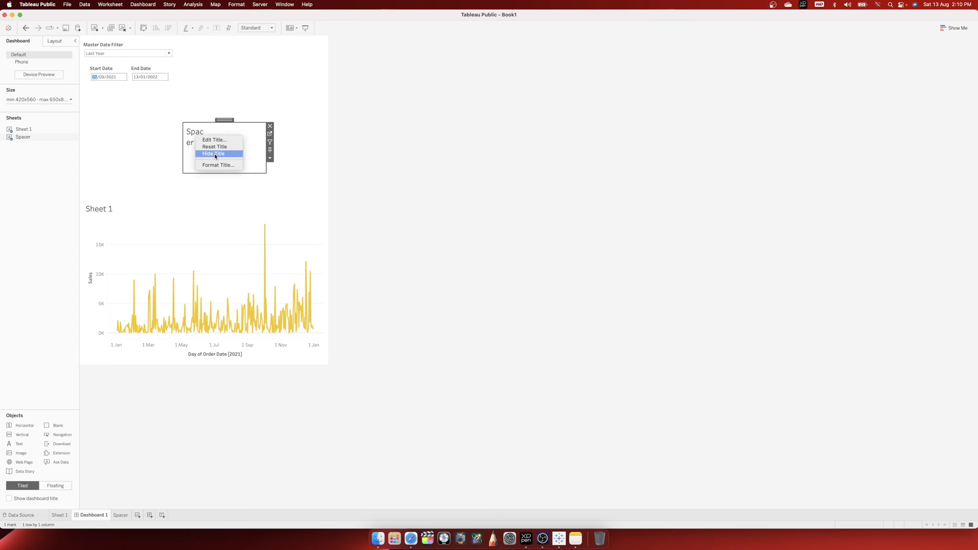
pyautogui.click(214, 154)
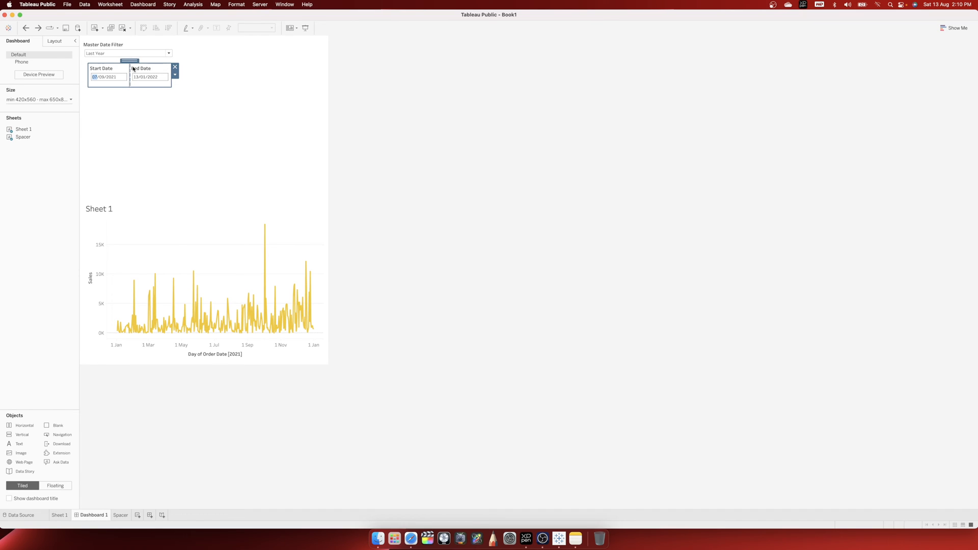
pyautogui.moveTo(130, 67); pyautogui.dragTo(227, 138)
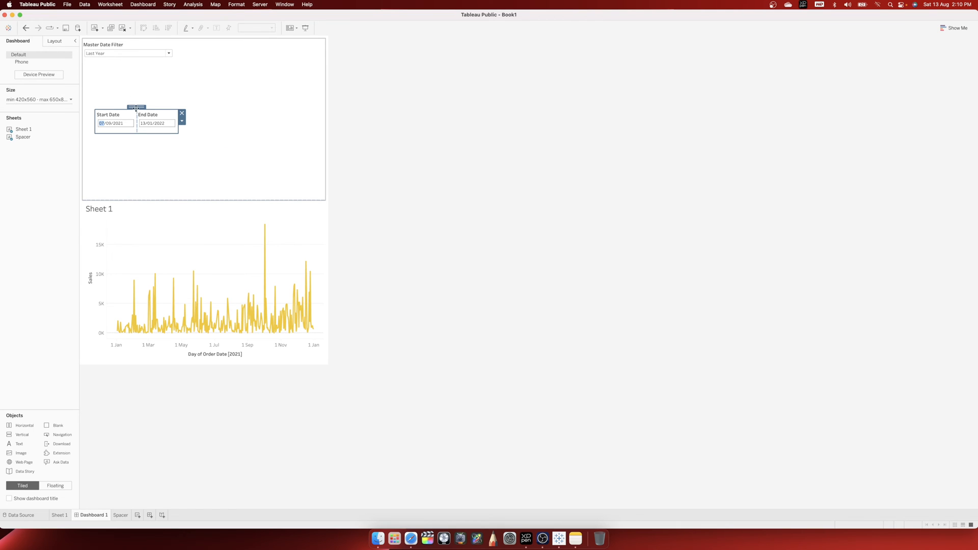
pyautogui.moveTo(136, 118); pyautogui.dragTo(223, 162)
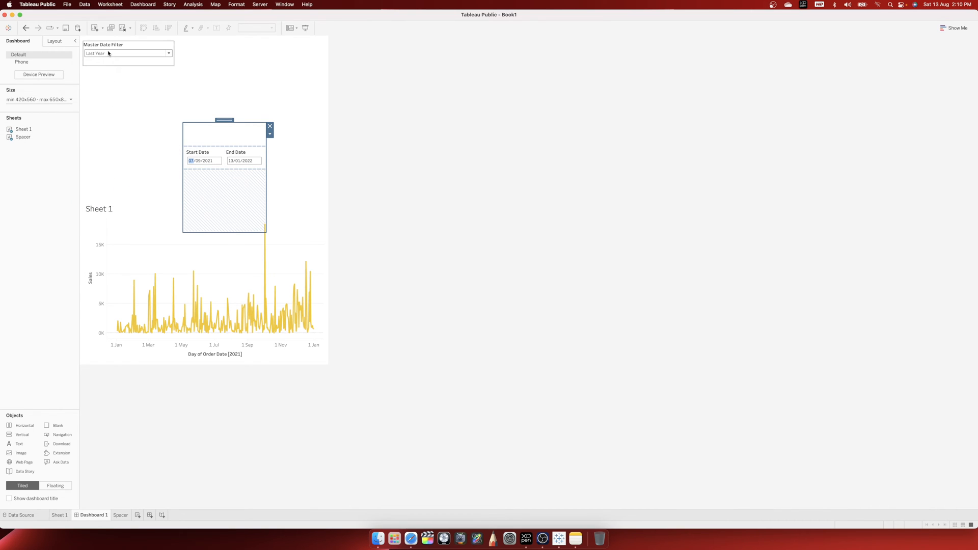
# Test the filter with Custom Date Range then Last Quarter, and return to the Spacer worksheet.
pyautogui.click(168, 53)
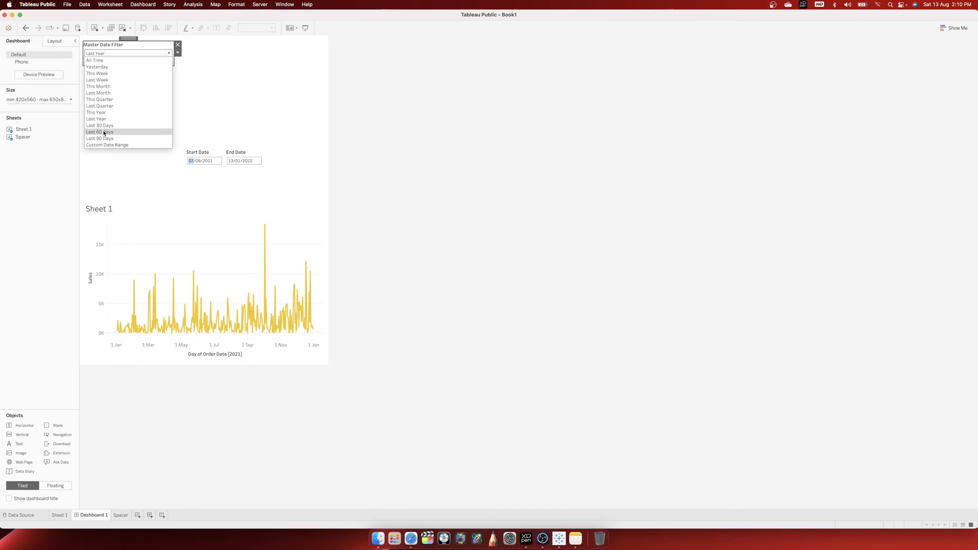
pyautogui.click(107, 144)
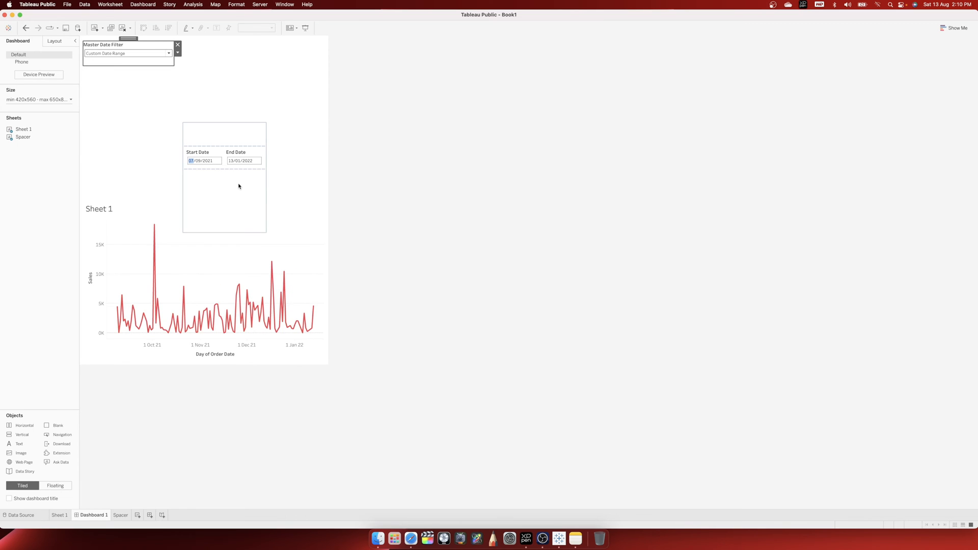
pyautogui.click(224, 134)
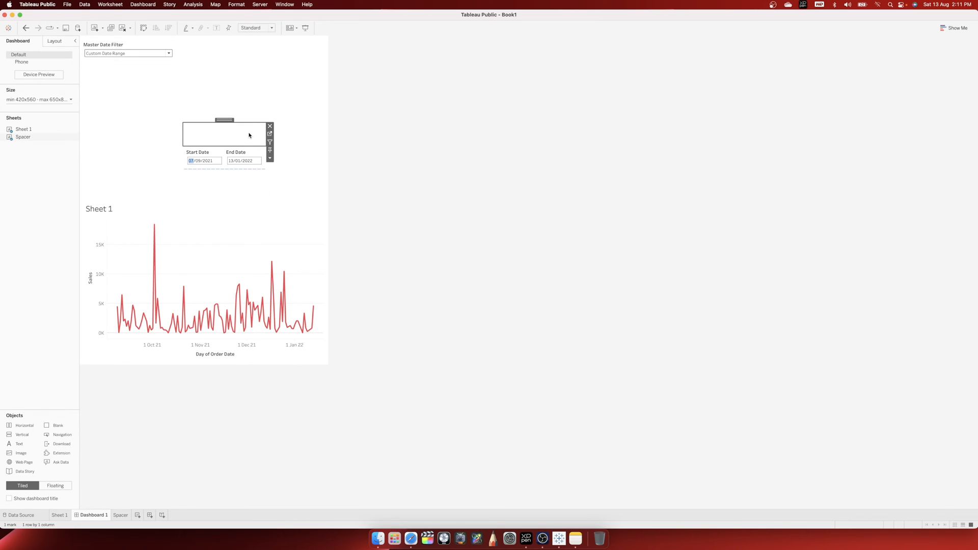
pyautogui.moveTo(205, 130)
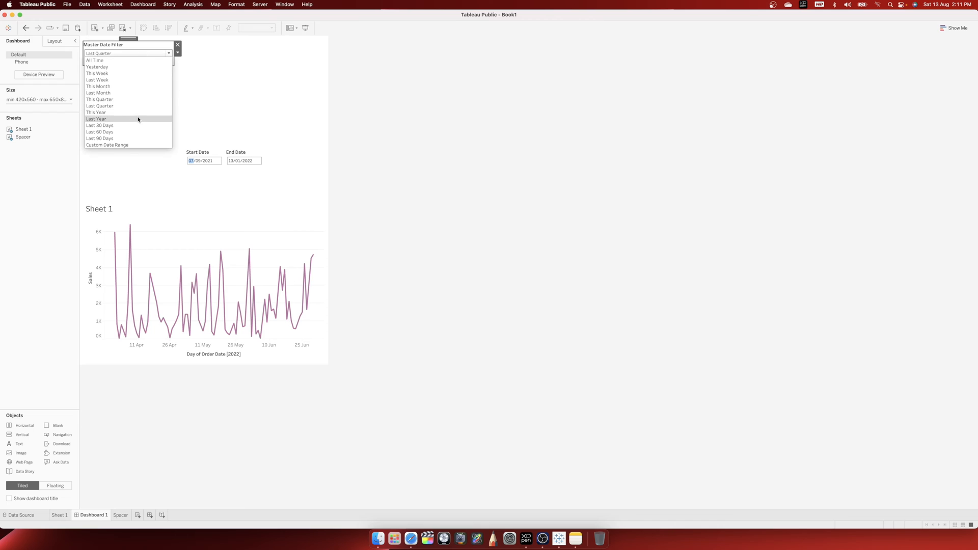
pyautogui.moveTo(160, 106)
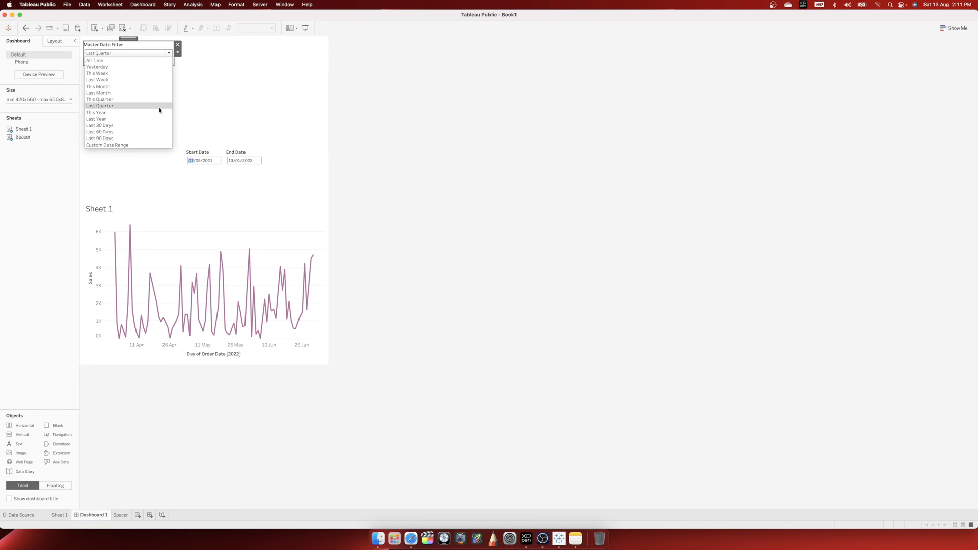
pyautogui.click(98, 105)
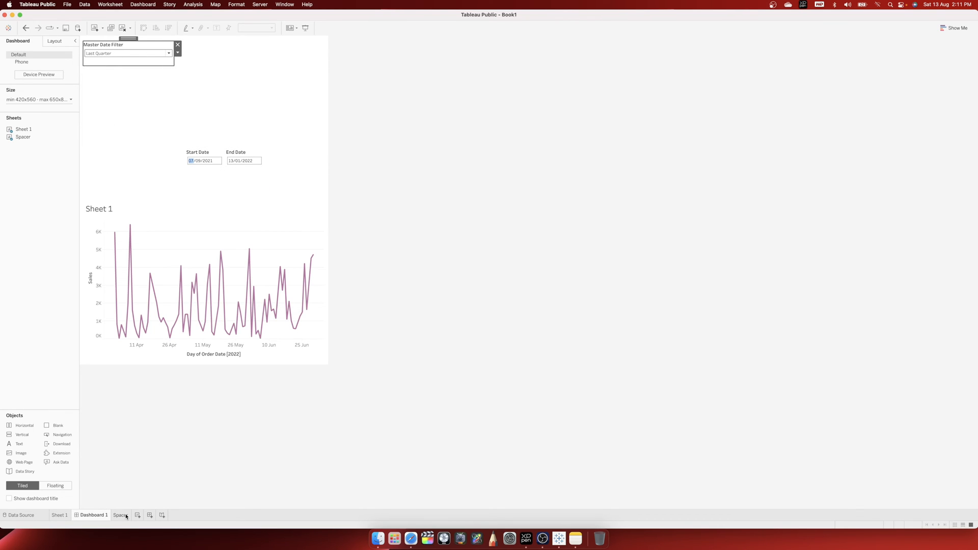
pyautogui.click(120, 514)
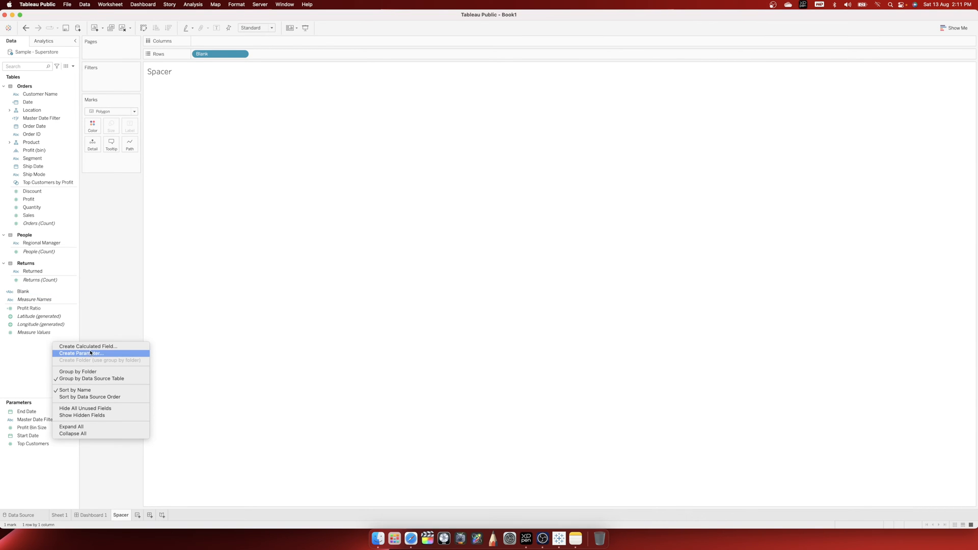
# Create calculated field Spacer Show/Hide as [Master Date Filter]='Custom Date Range'.
pyautogui.click(79, 354)
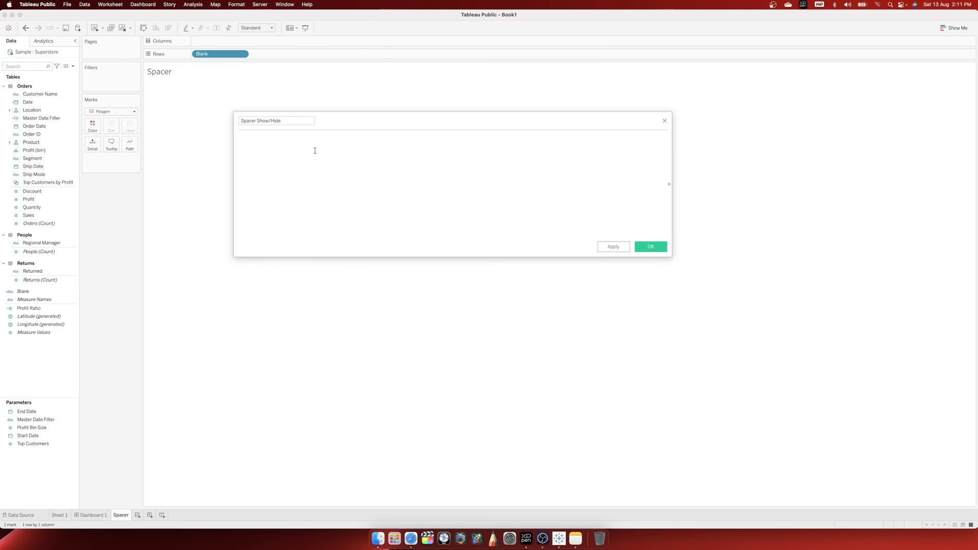
pyautogui.write('mast')
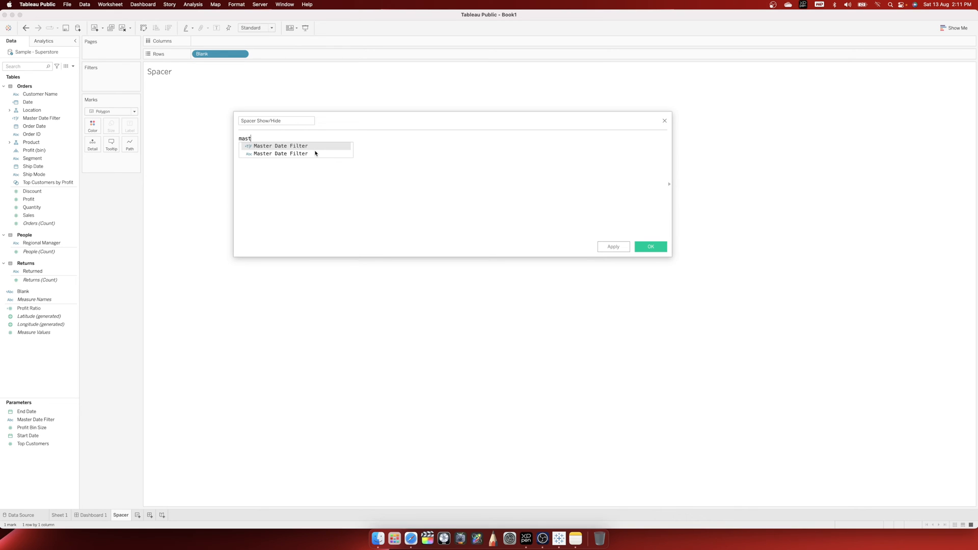
pyautogui.write('ers].[M')
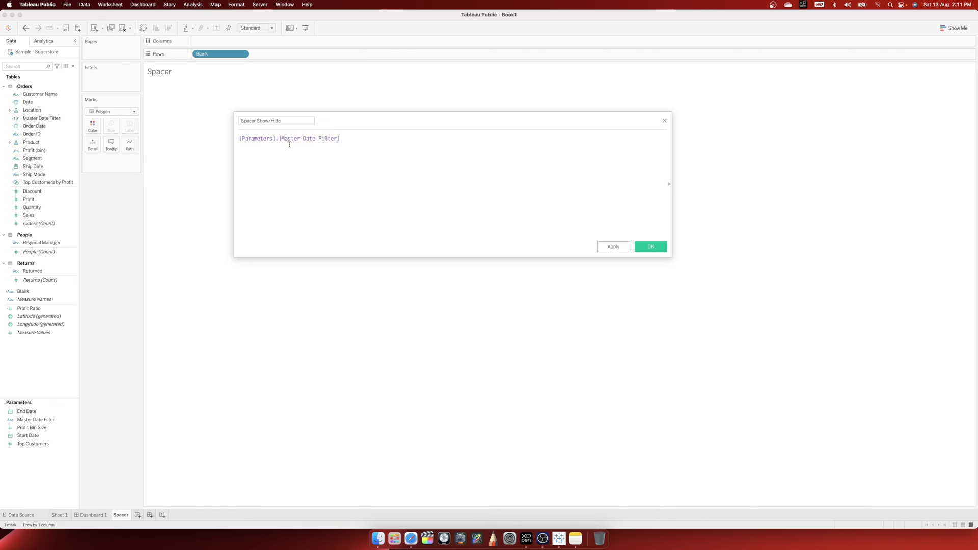
pyautogui.write("='Cus")
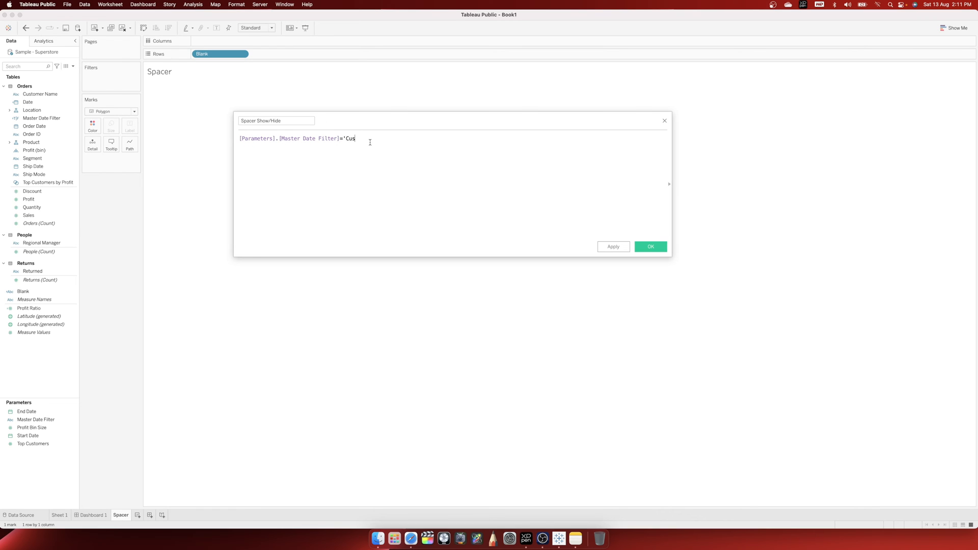
pyautogui.write('tom Date')
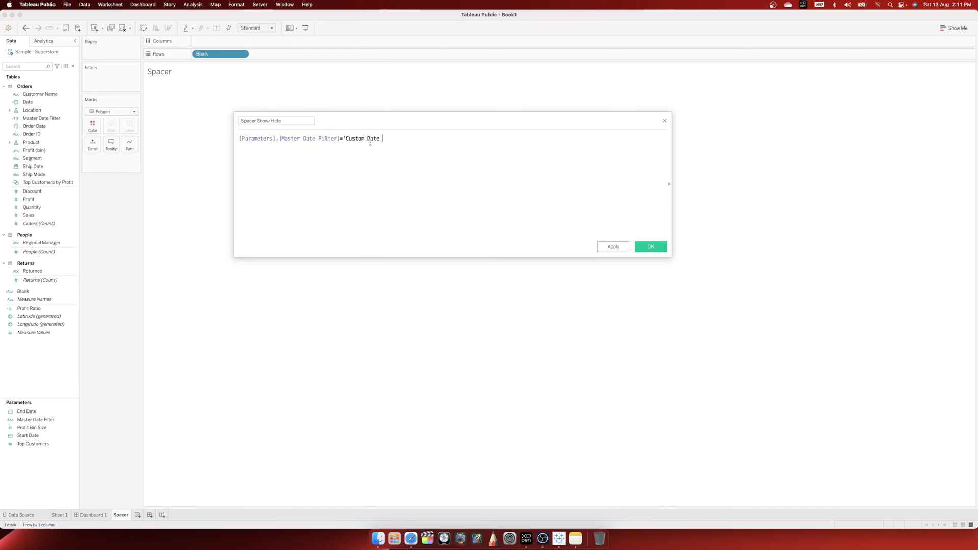
pyautogui.write('Range')
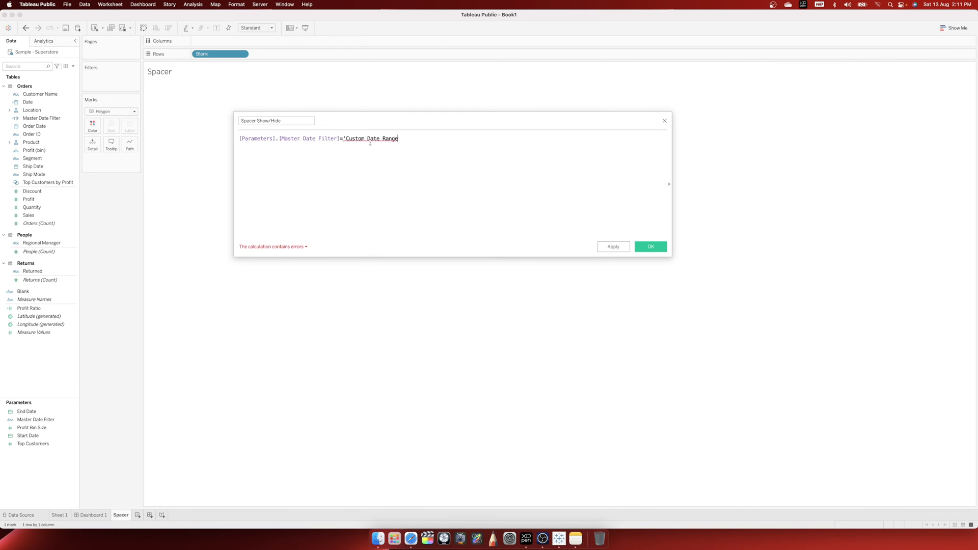
pyautogui.write("'")
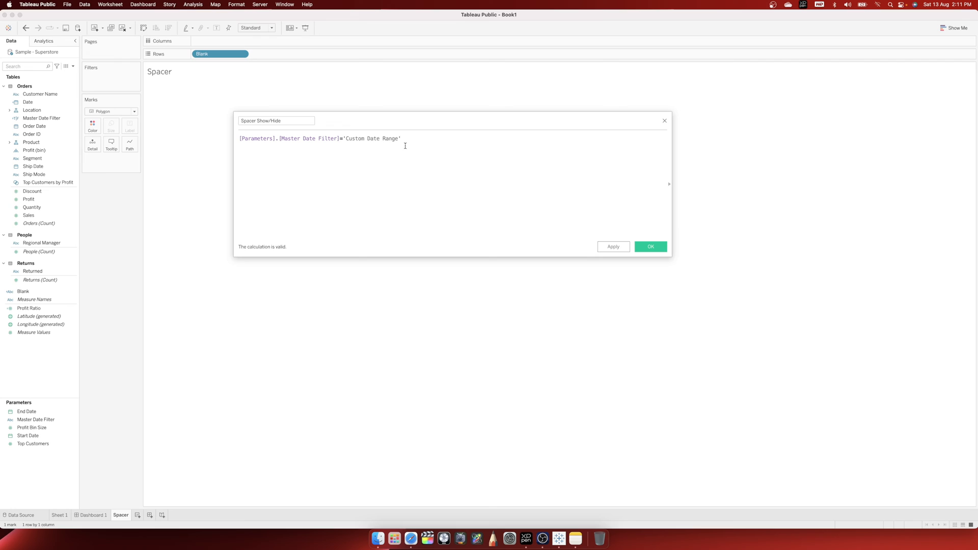
pyautogui.click(650, 247)
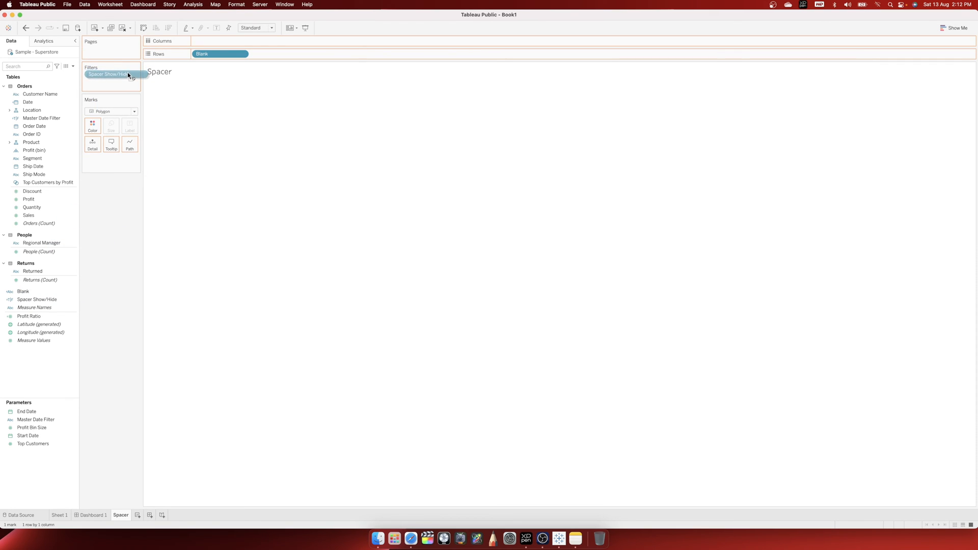
# Filter the Spacer sheet to Spacer Show/Hide = True via a custom value list, then return to Dashboard 1.
pyautogui.doubleClick(109, 74)
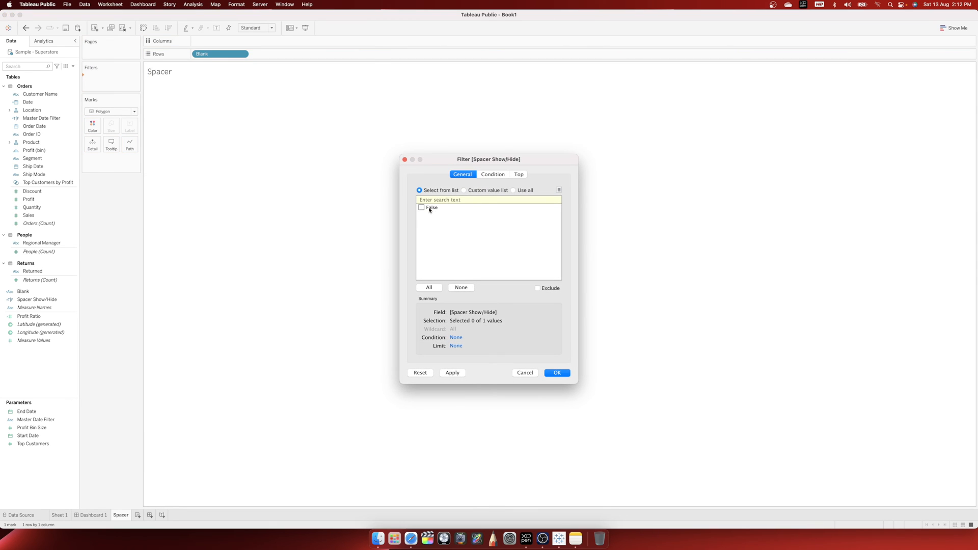
pyautogui.click(464, 191)
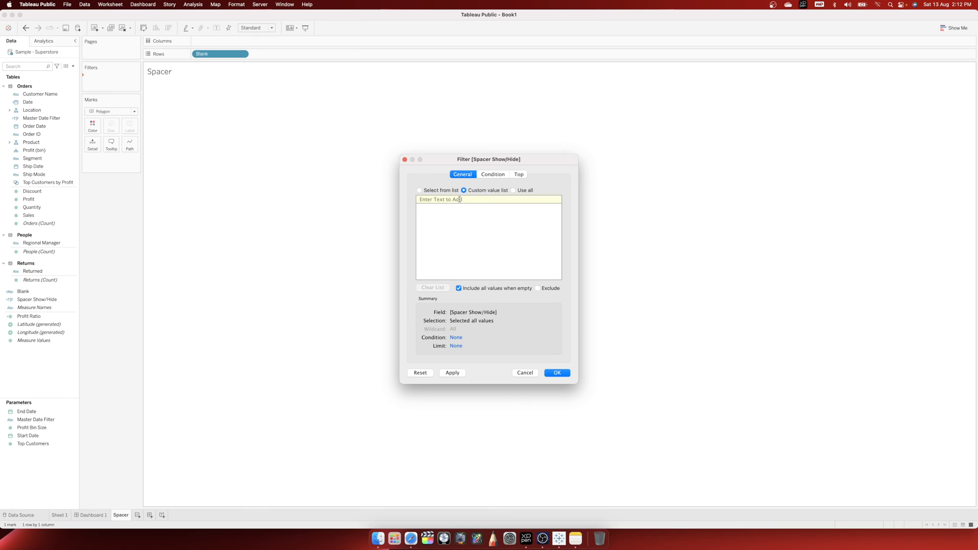
pyautogui.write('1')
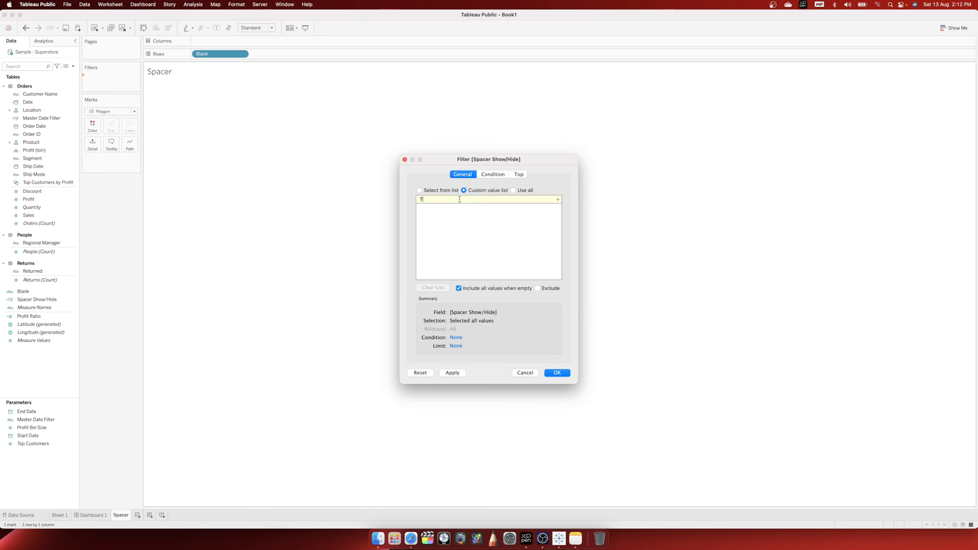
pyautogui.write('rue')
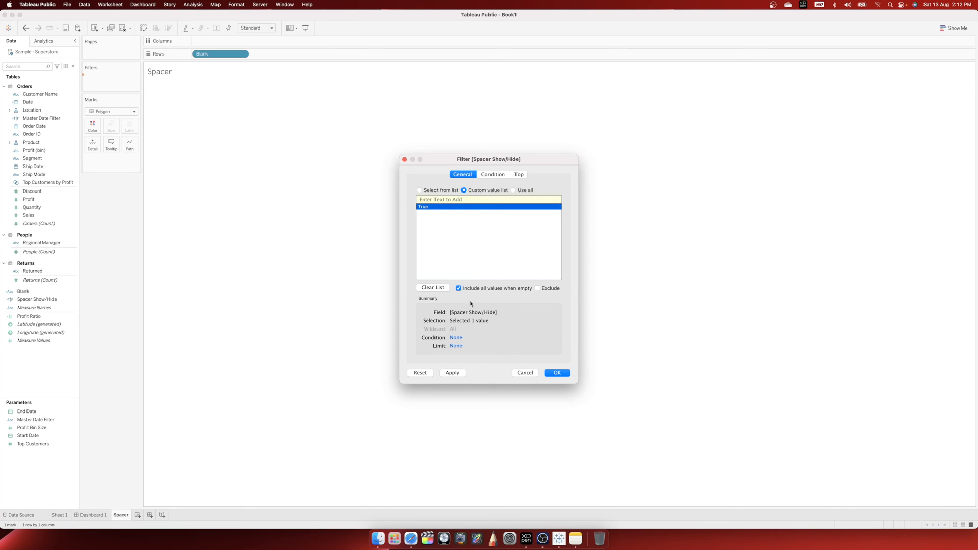
pyautogui.click(557, 373)
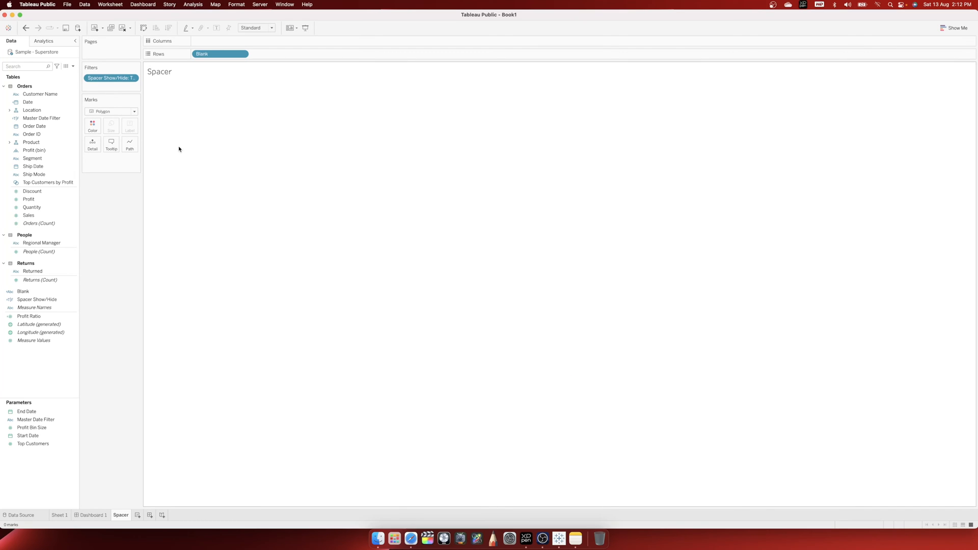
pyautogui.click(92, 515)
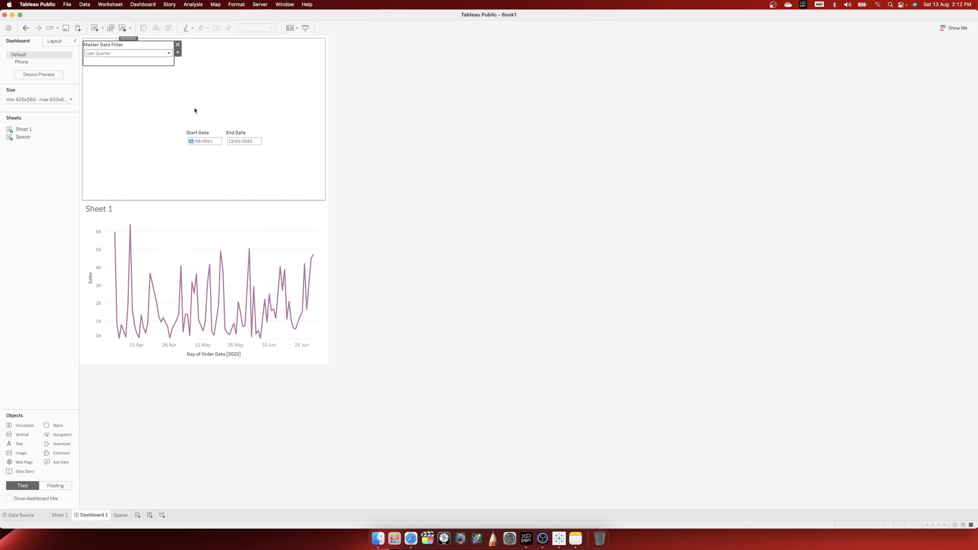
# Set Master Date Filter to Custom Date Range so the date controls appear, and select the filter control.
pyautogui.click(127, 53)
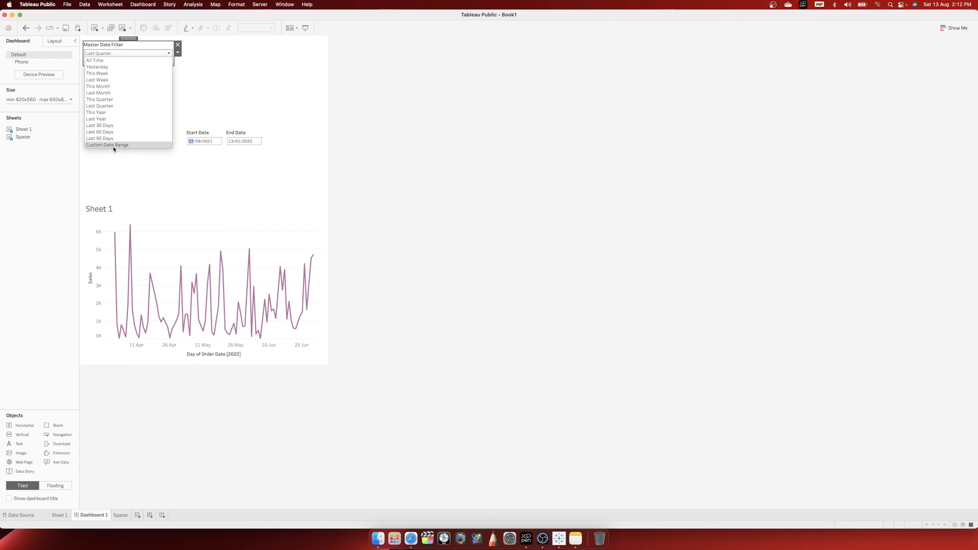
pyautogui.click(107, 145)
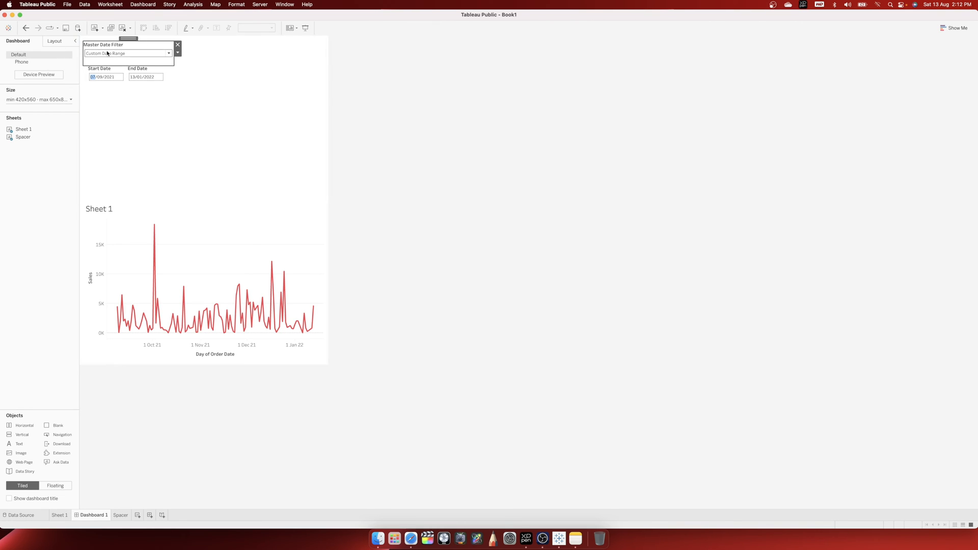
pyautogui.click(177, 52)
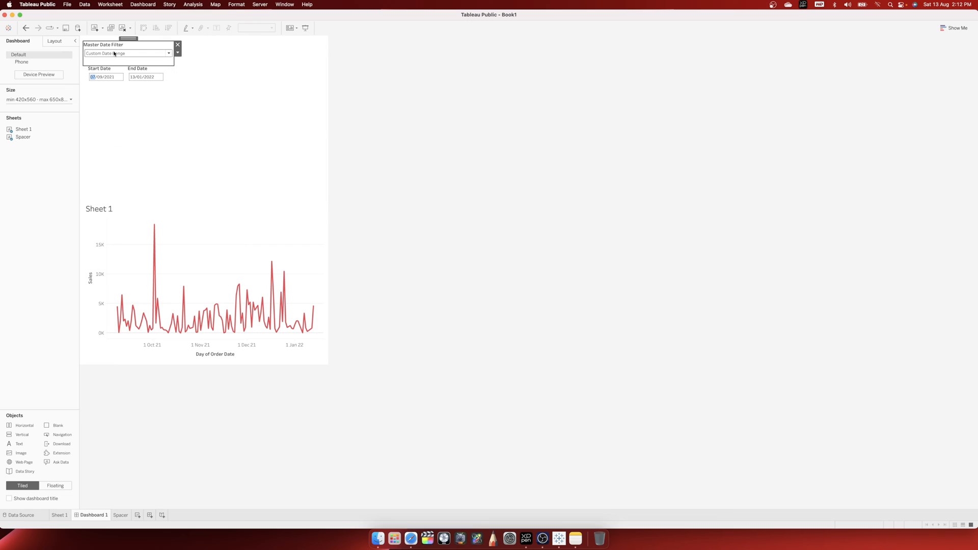
pyautogui.click(55, 40)
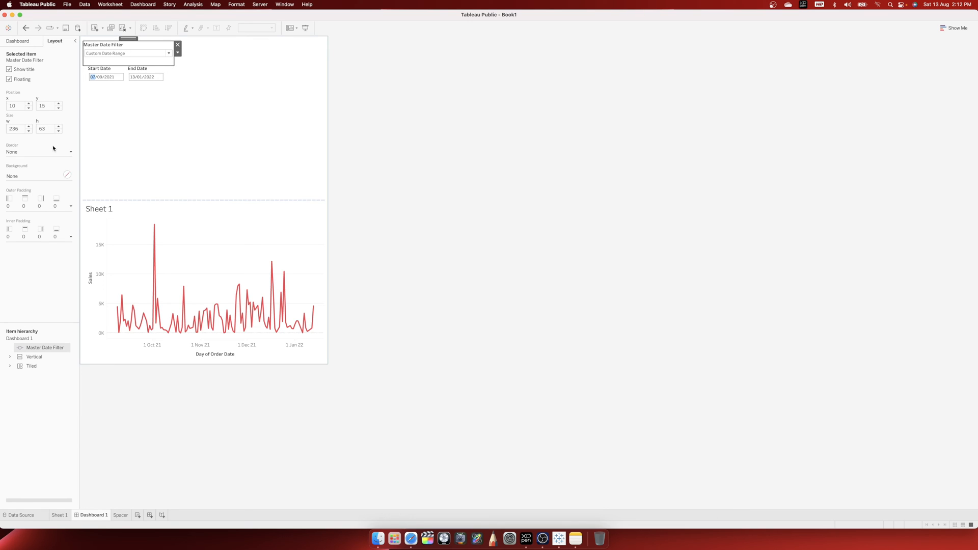
# Toggle the Master Date Filter between Custom Date Range and another period to verify the date controls hide.
pyautogui.click(68, 175)
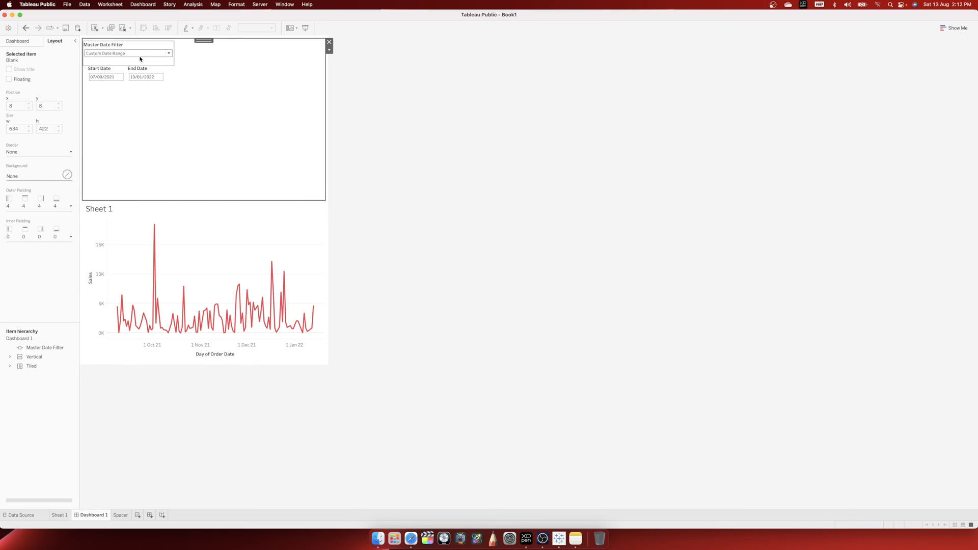
pyautogui.click(128, 53)
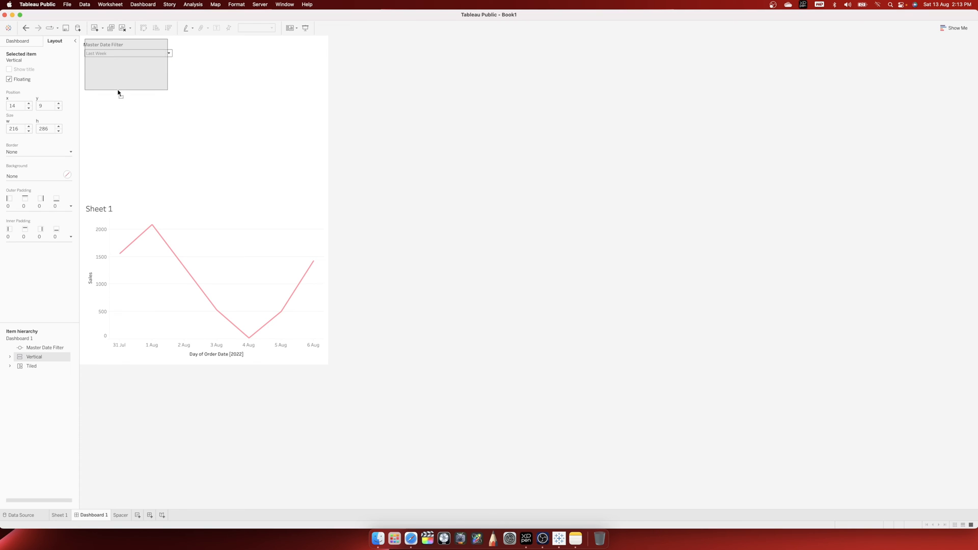
pyautogui.click(168, 53)
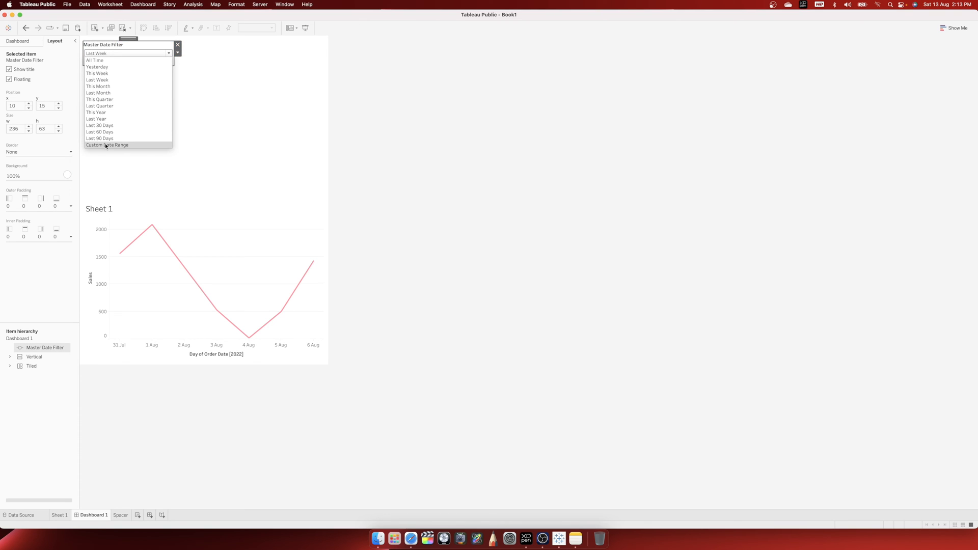
pyautogui.click(107, 144)
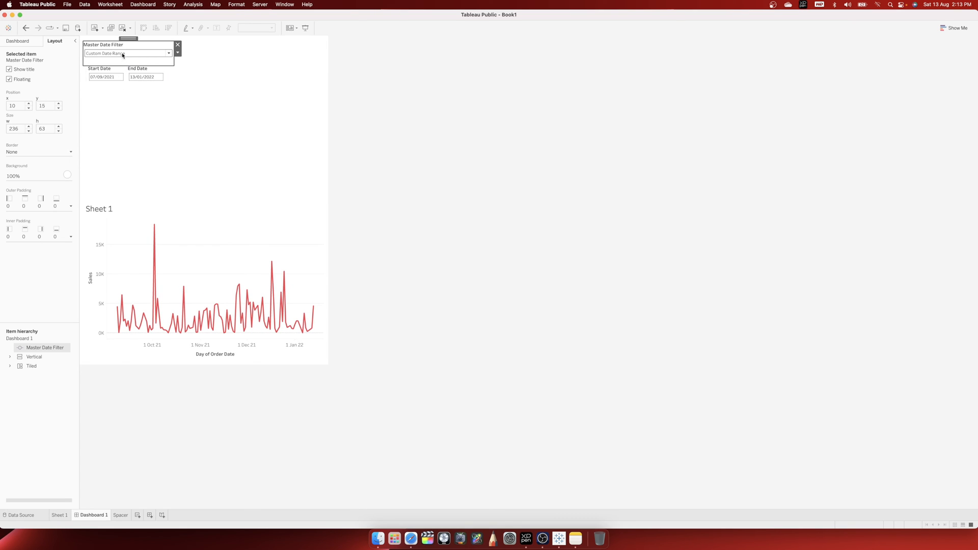
pyautogui.click(127, 53)
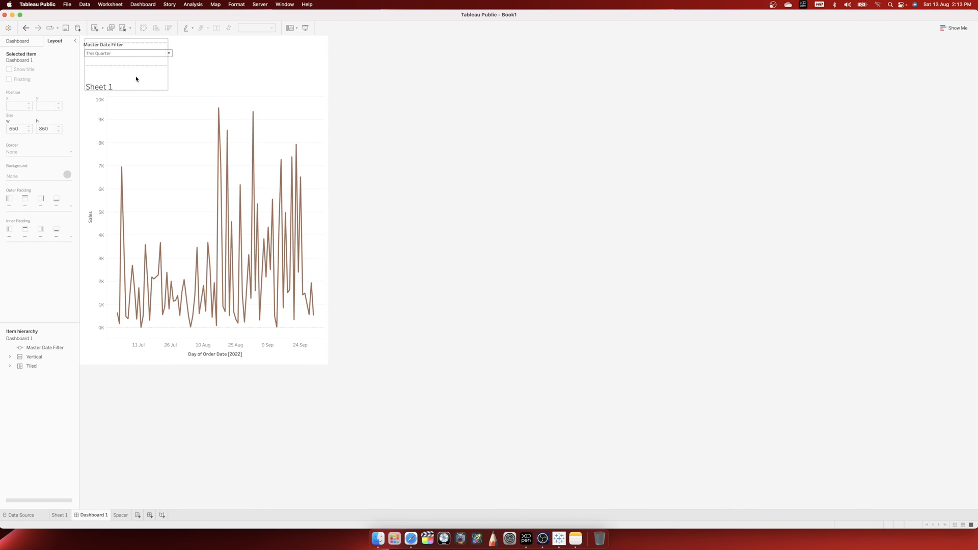
# Pick a later September 2021 Start Date under Custom Date Range, then set the filter to Last Month.
pyautogui.click(168, 53)
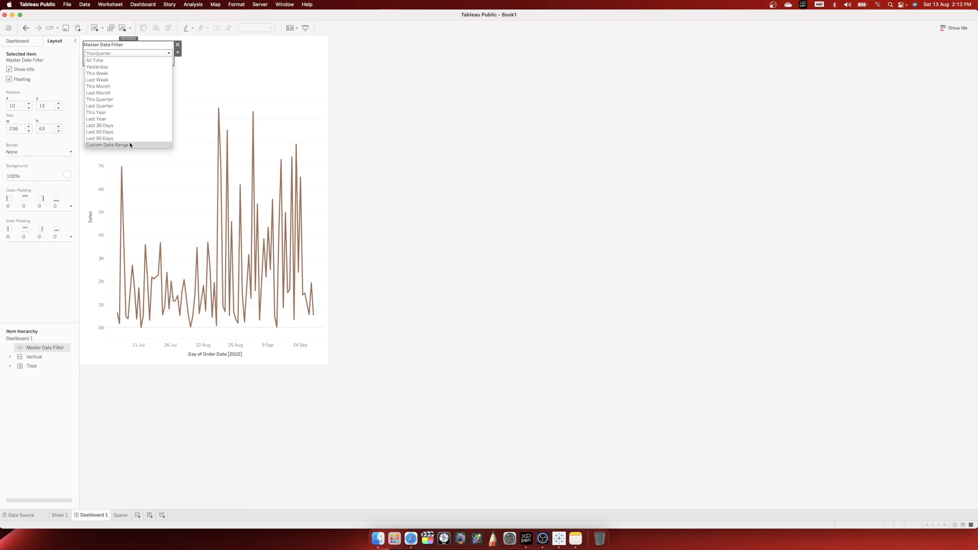
pyautogui.click(107, 145)
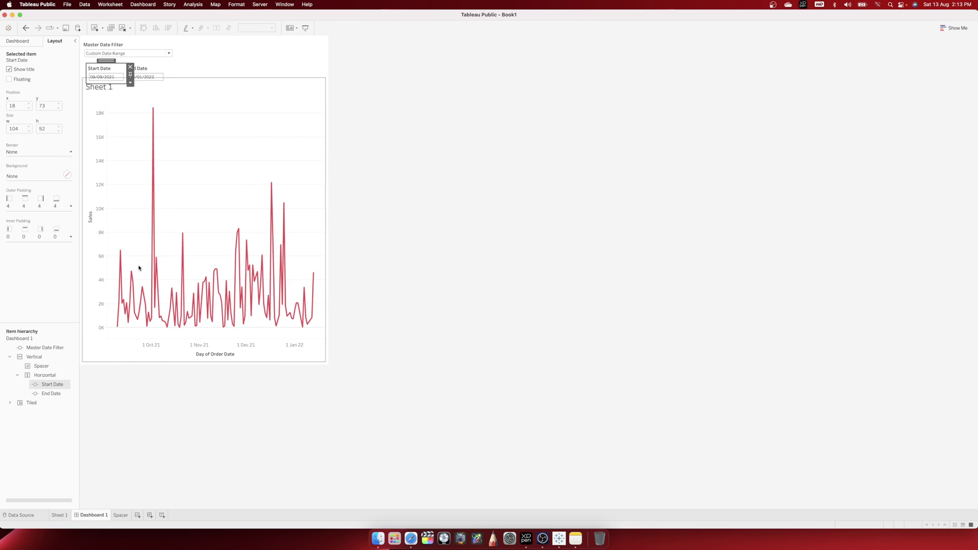
pyautogui.click(102, 77)
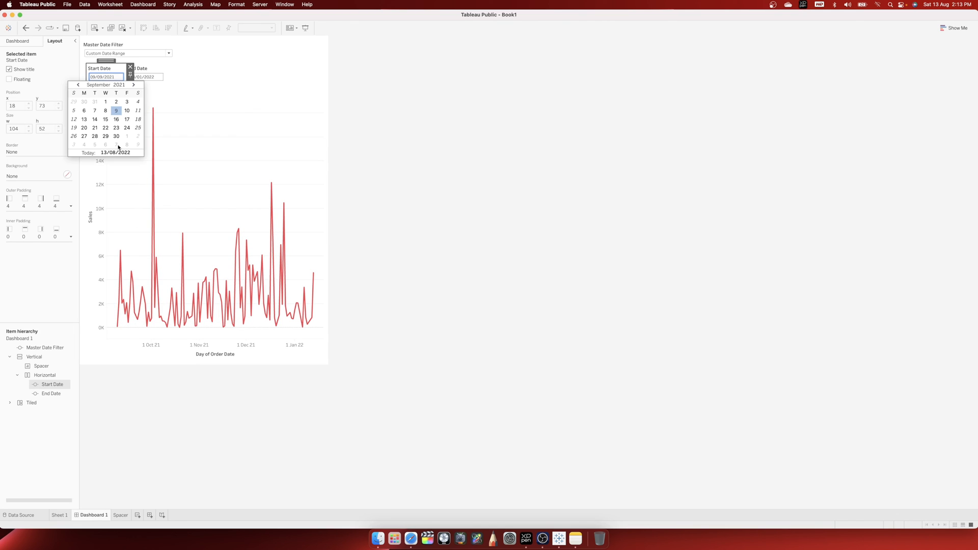
pyautogui.click(116, 136)
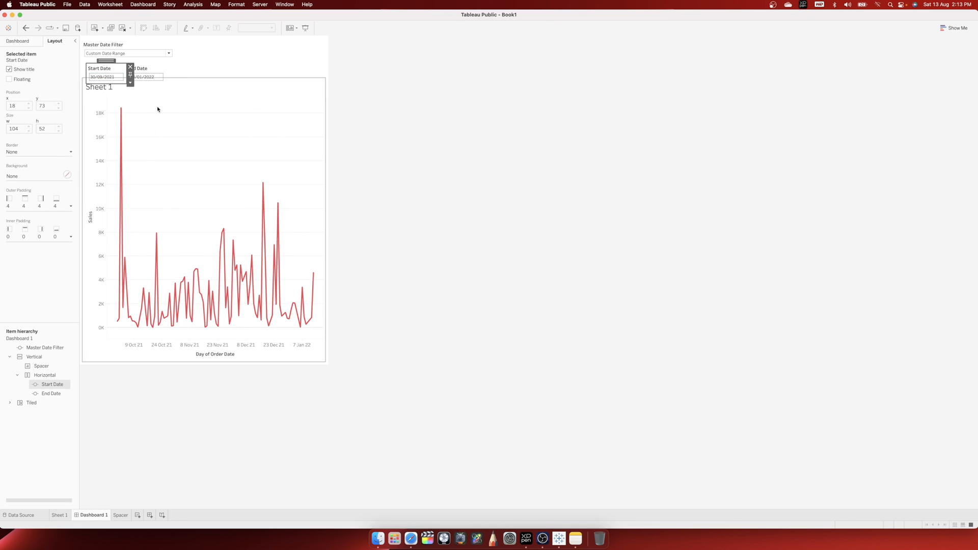
pyautogui.click(168, 53)
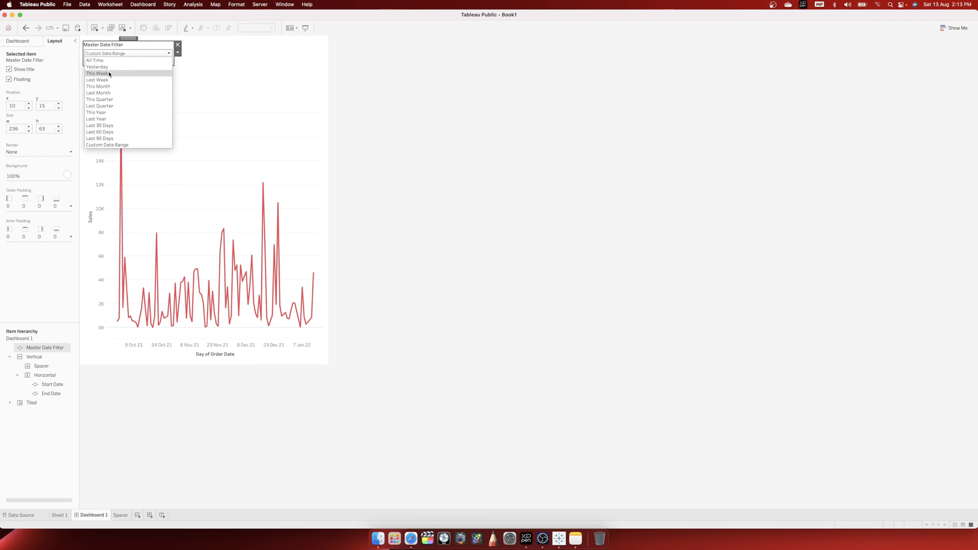
pyautogui.click(98, 92)
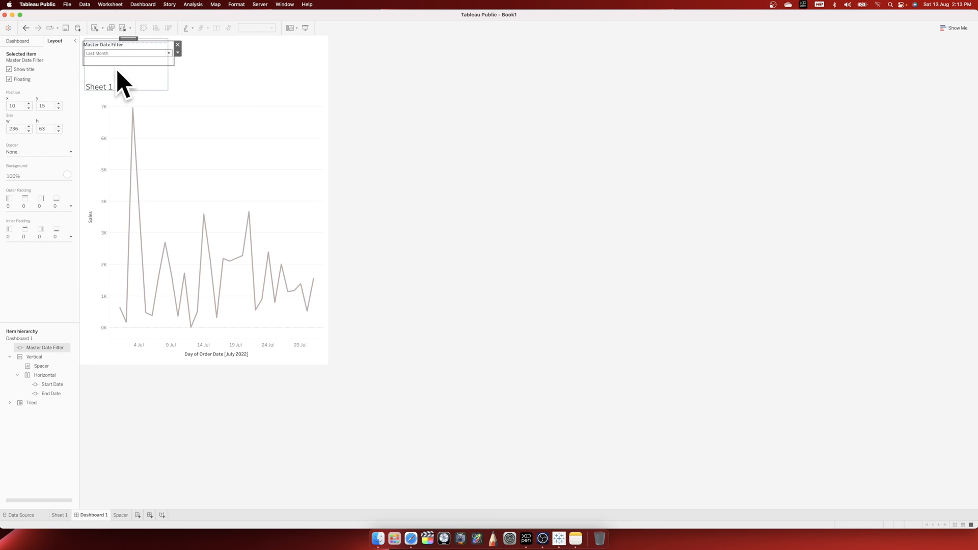